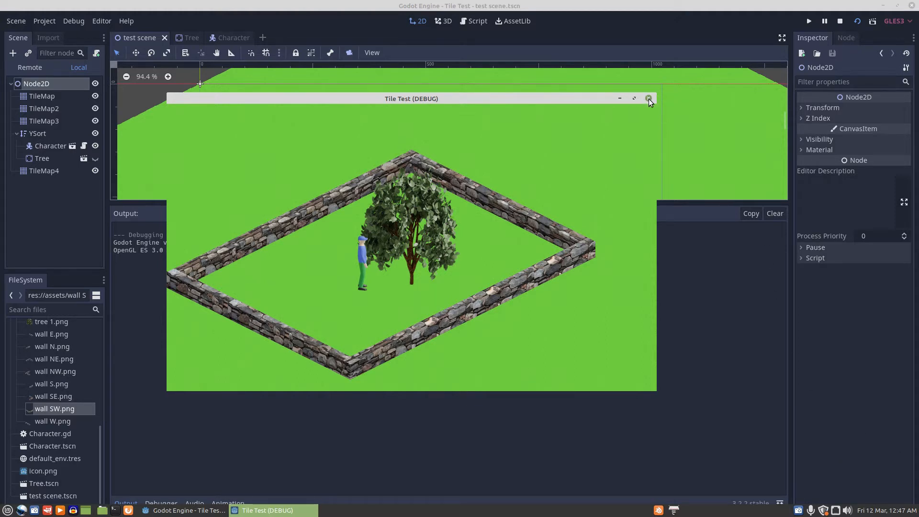
Close the Tile Test (DEBUG) window to end the debug session
left_click(648, 98)
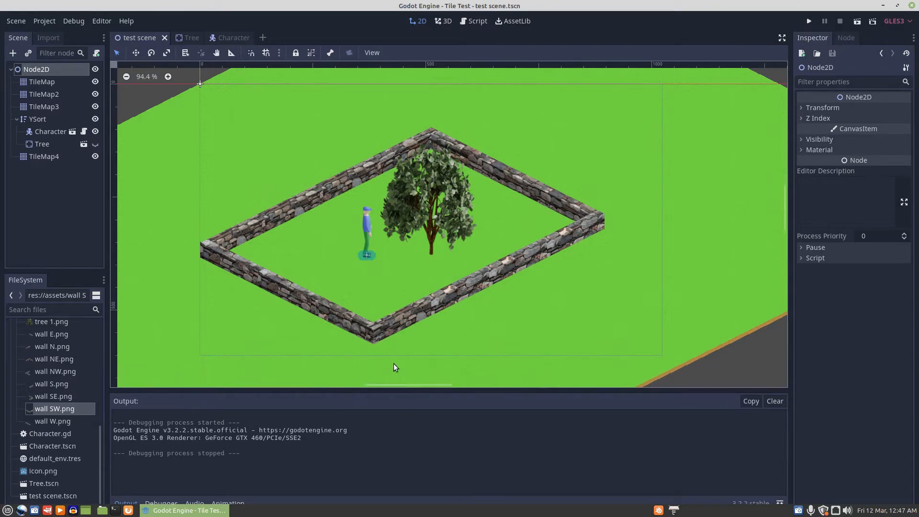
mouse_move(363, 335)
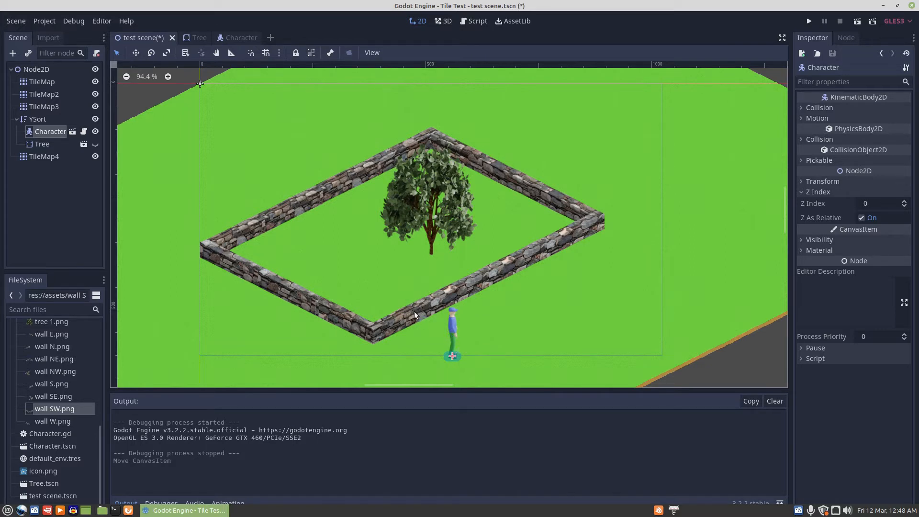
mouse_move(424, 326)
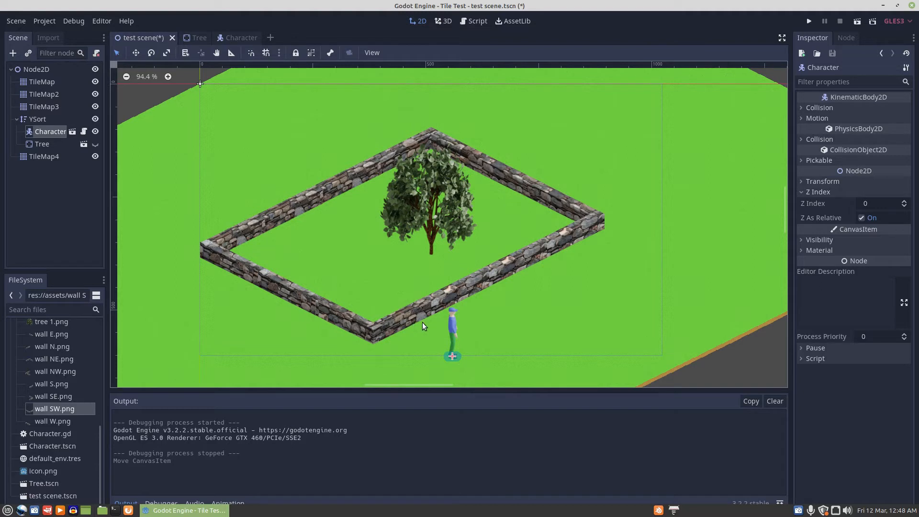
mouse_move(419, 326)
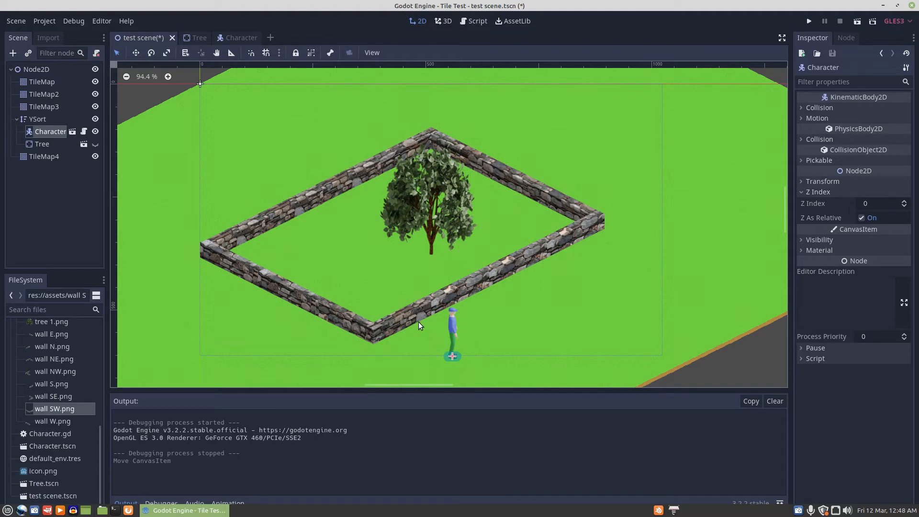
mouse_move(438, 338)
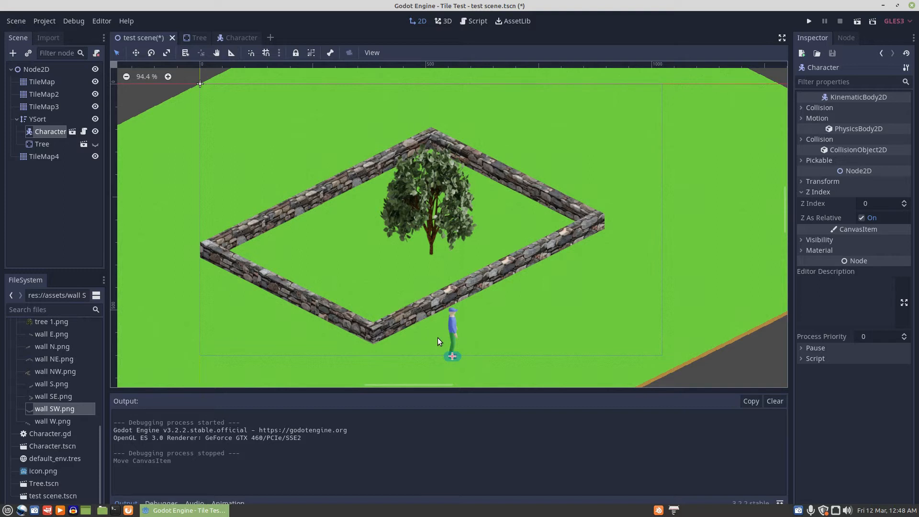
mouse_move(444, 318)
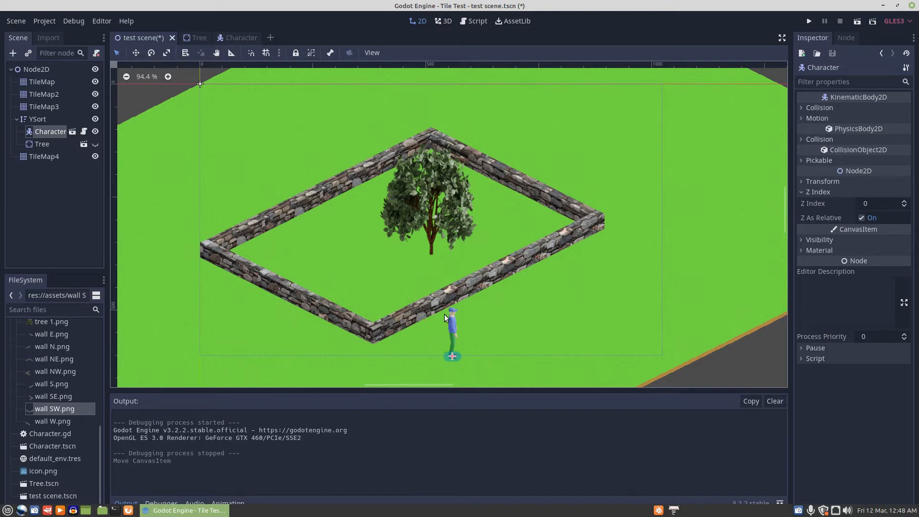
mouse_move(403, 317)
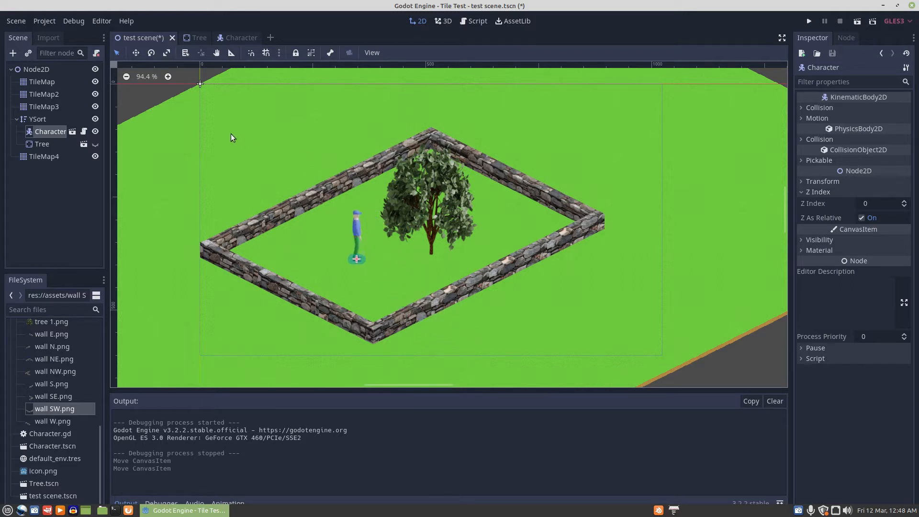
Delete the TileMap3 tree layer via Delete Node(s), then select TileMap4
left_click(44, 106)
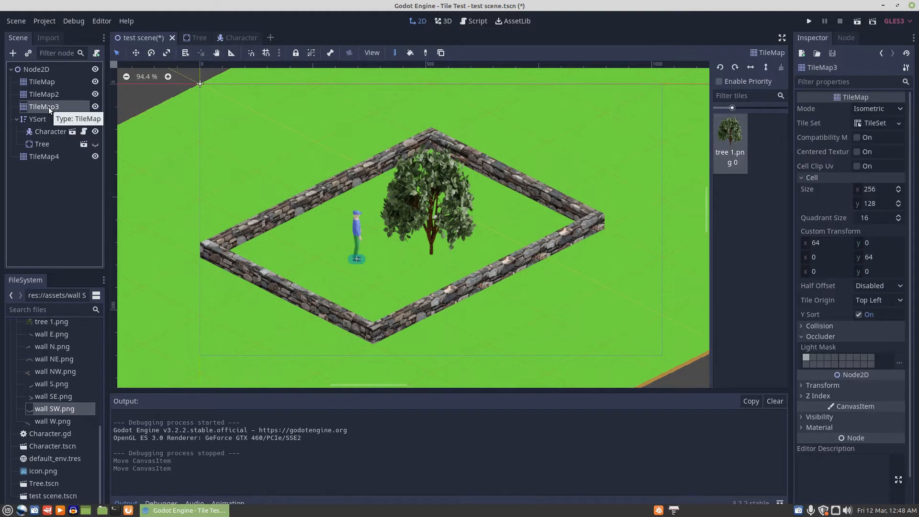
right_click(44, 106)
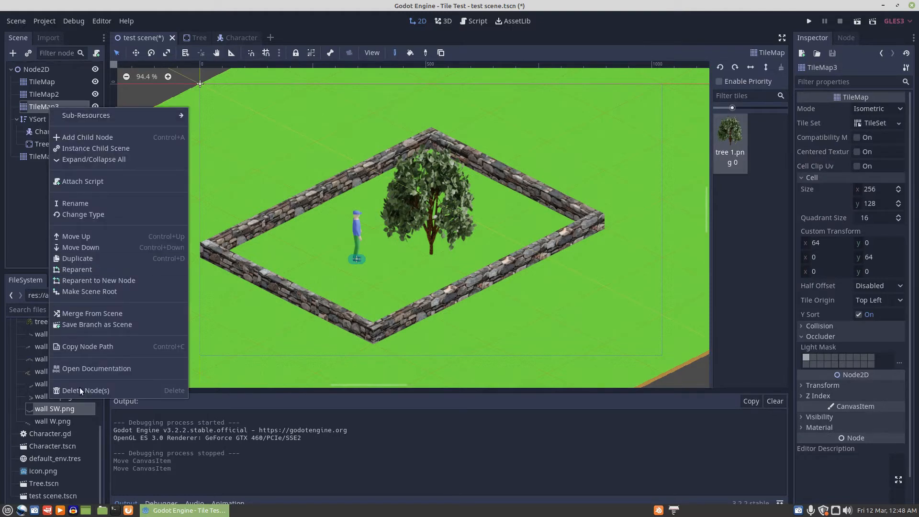
left_click(85, 390)
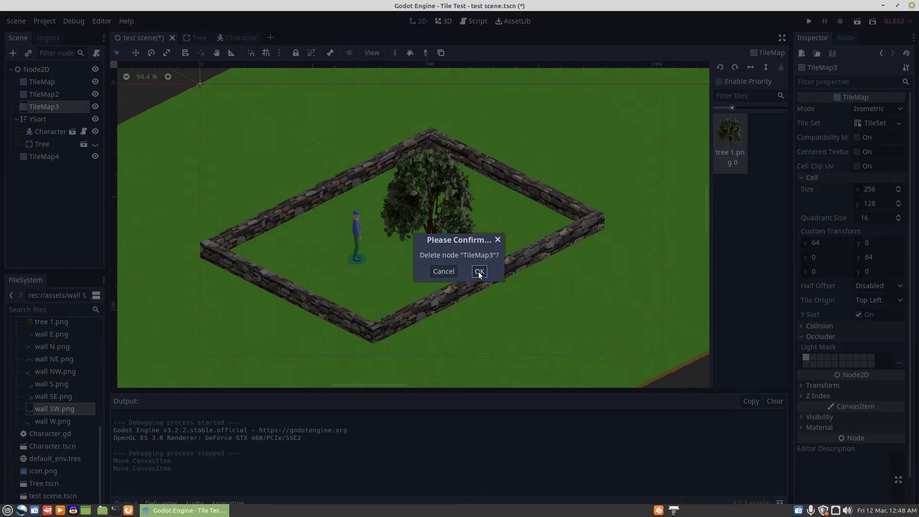
left_click(478, 271)
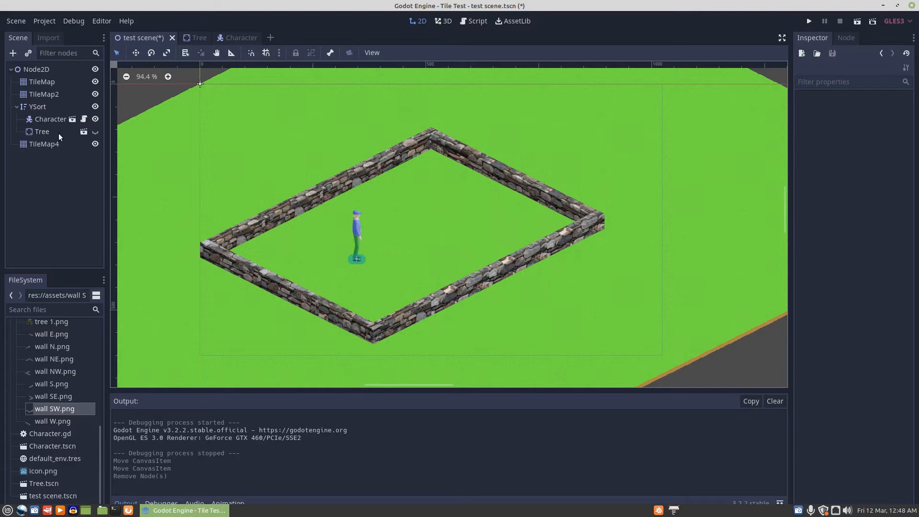
left_click(44, 94)
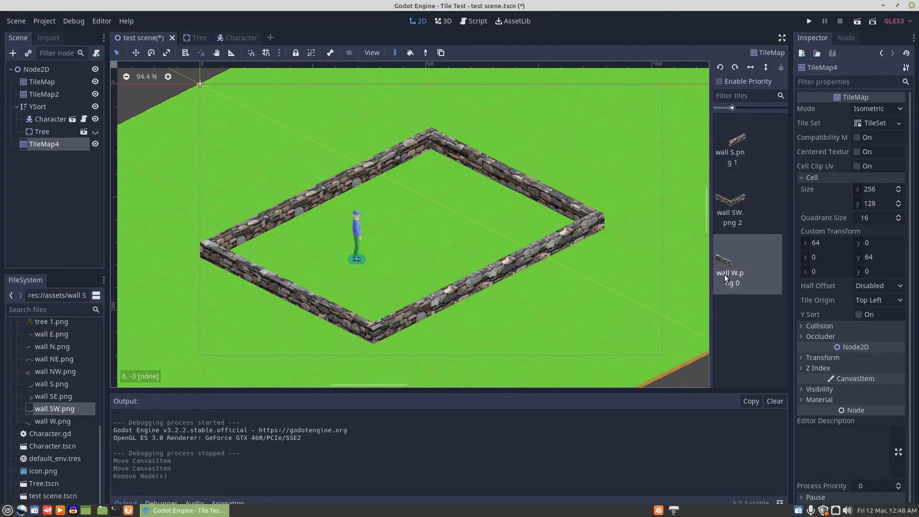
mouse_move(736, 249)
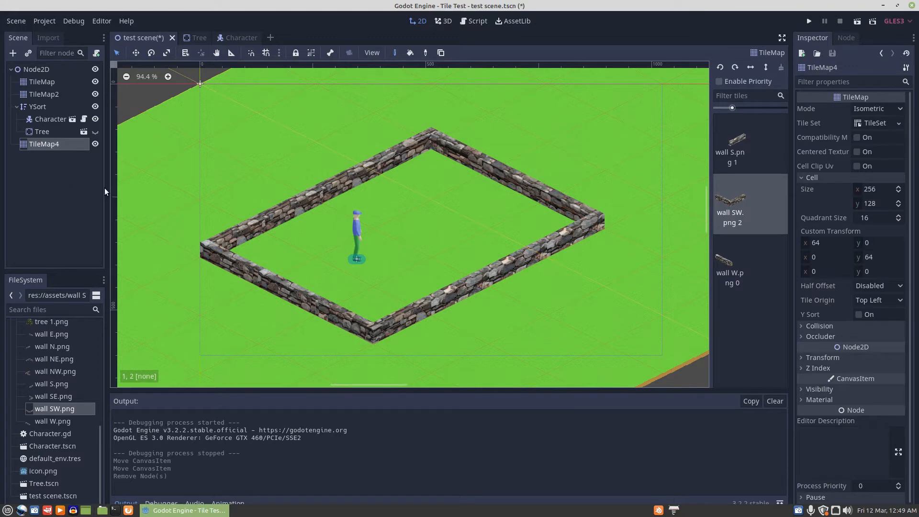
mouse_move(101, 208)
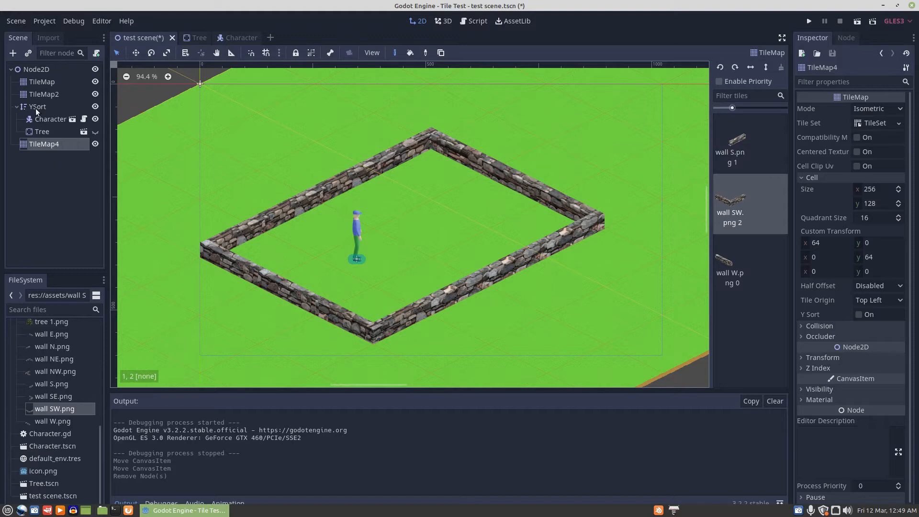
mouse_move(38, 107)
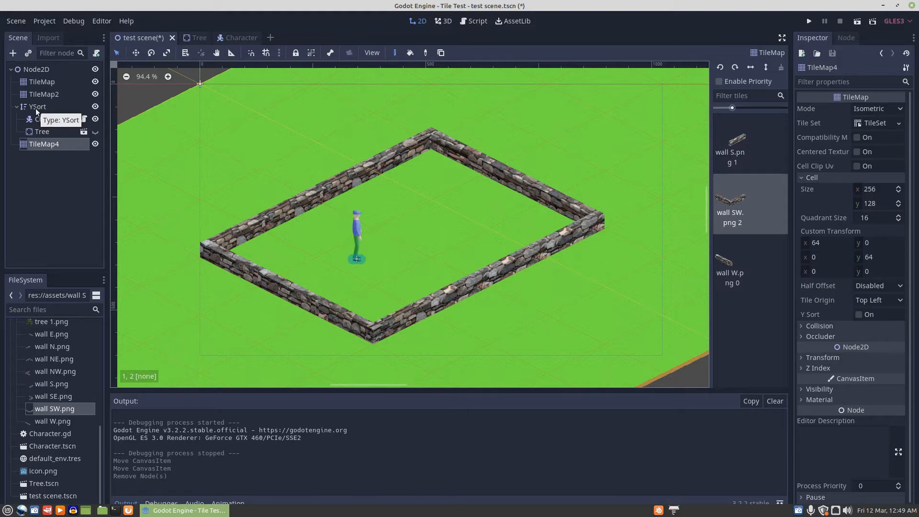
Unhide the Tree under YSort and reposition Character and Tree inside the walls
left_click(37, 106)
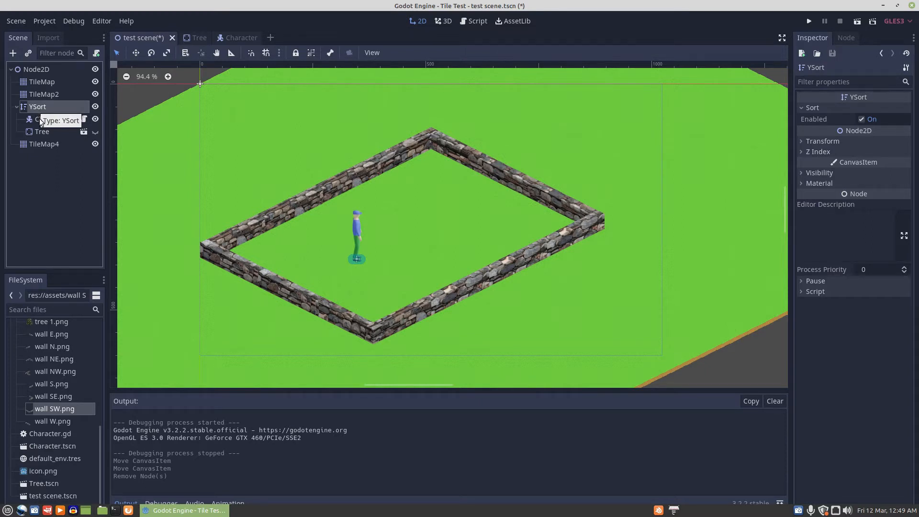
mouse_move(41, 131)
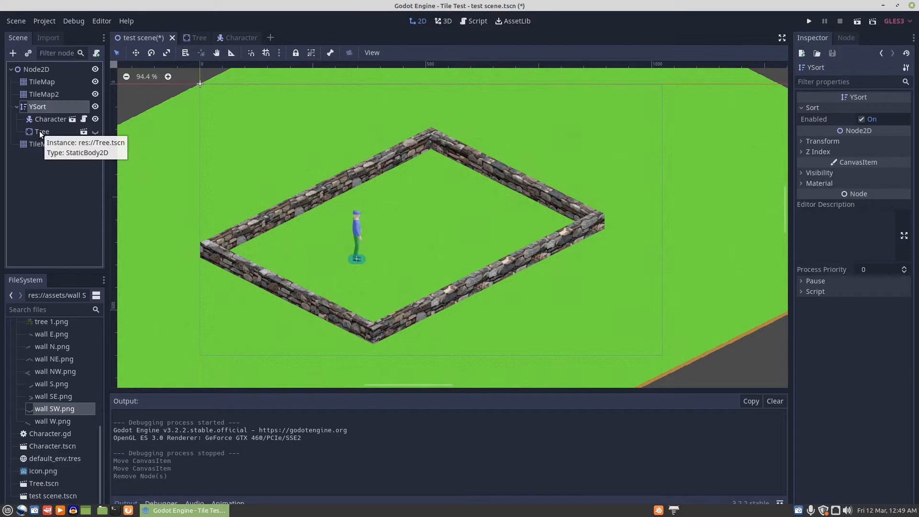
left_click(95, 131)
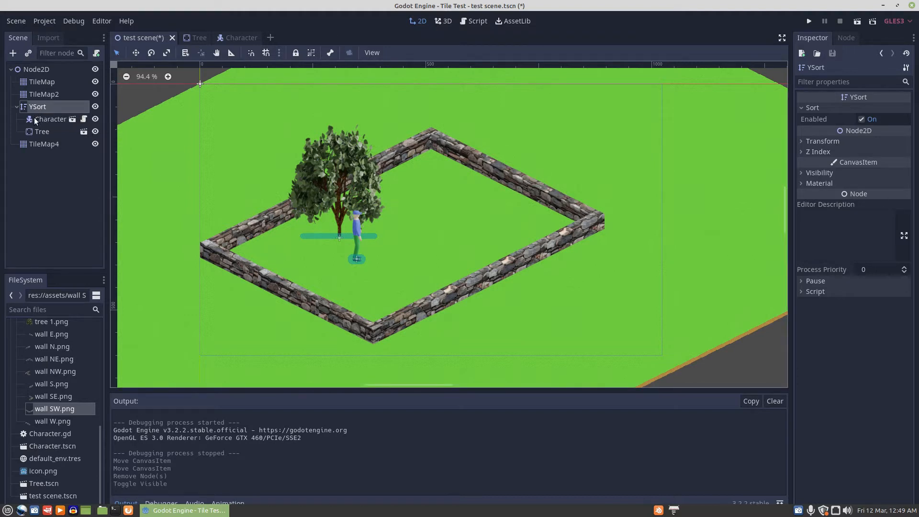
mouse_move(50, 119)
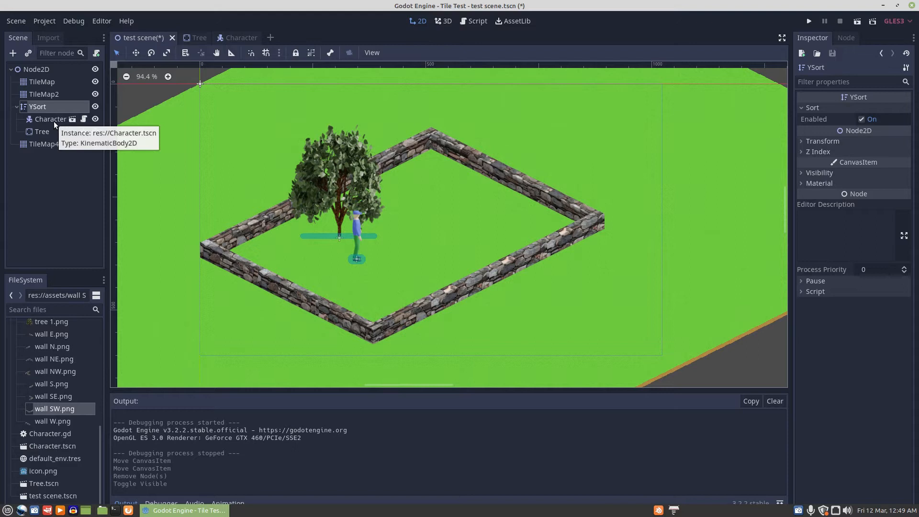
mouse_move(41, 153)
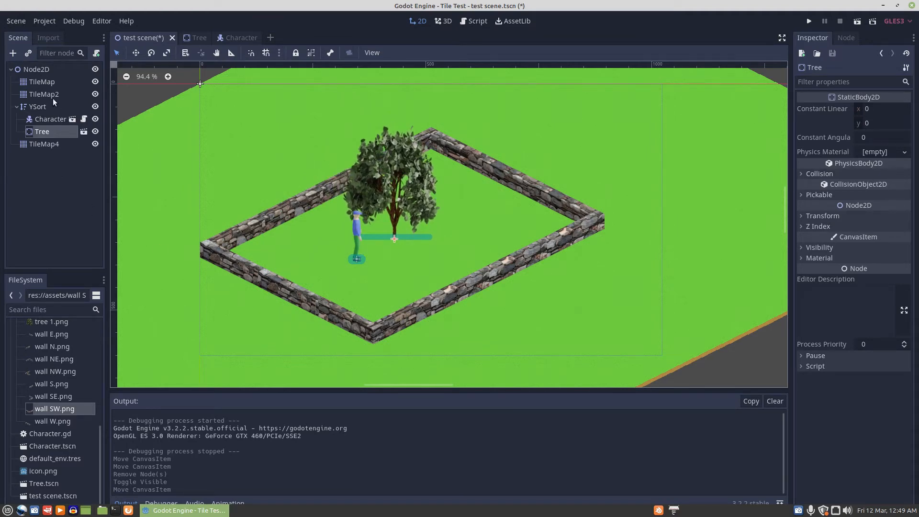
mouse_move(43, 94)
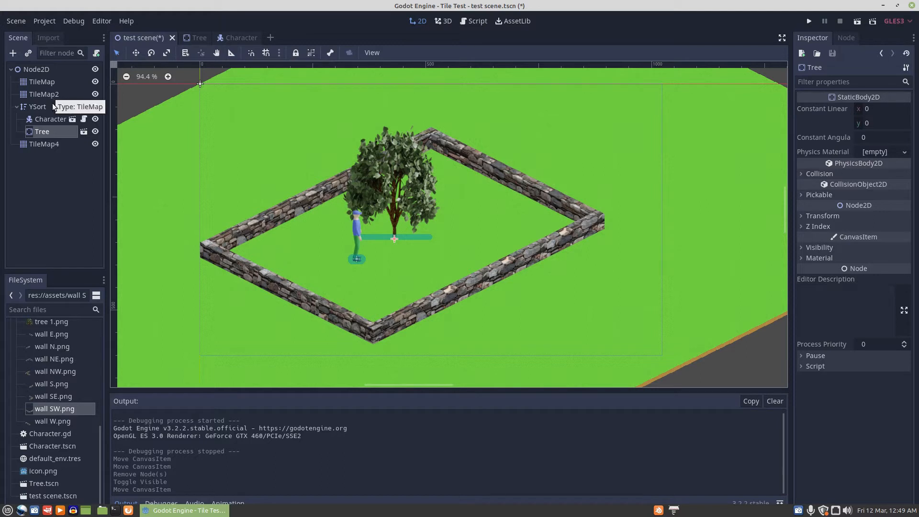
mouse_move(41, 132)
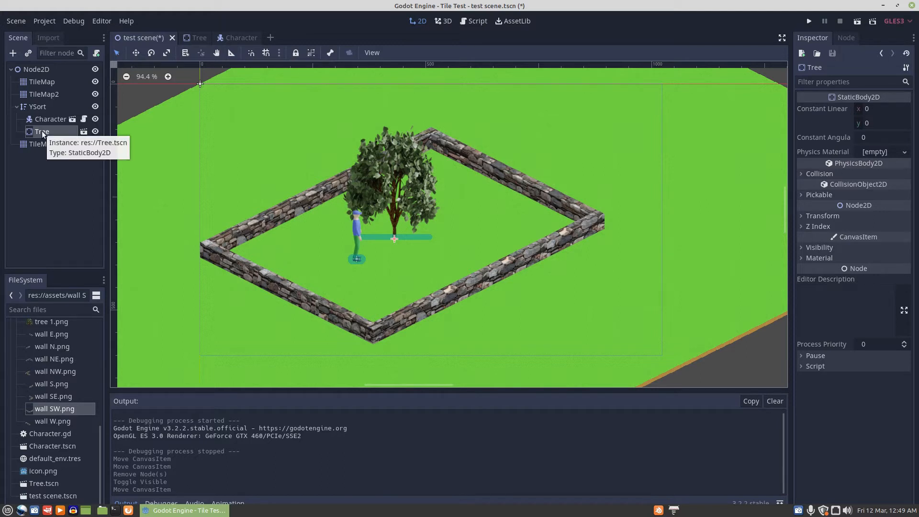
mouse_move(55, 150)
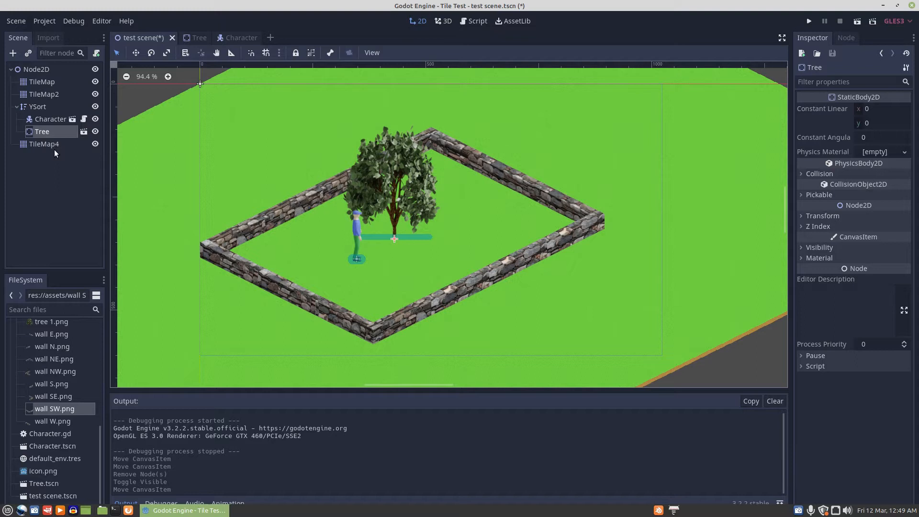
left_click(50, 119)
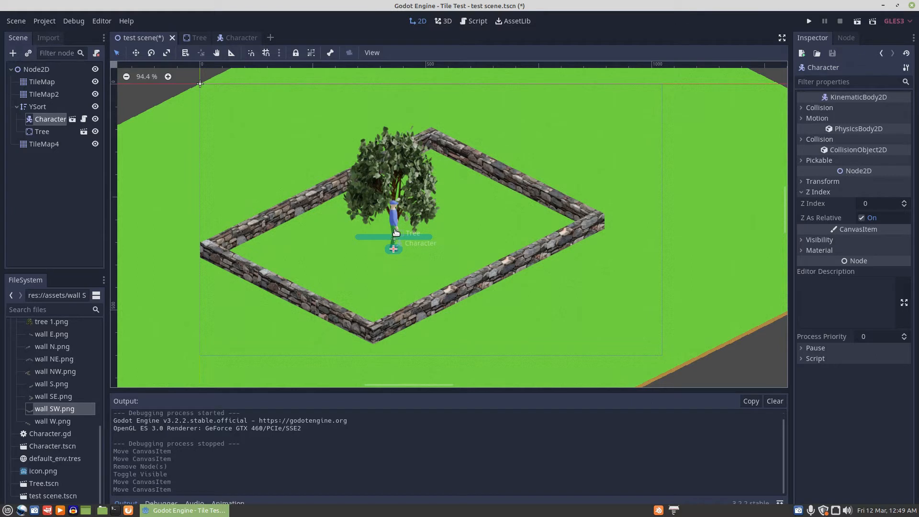
mouse_move(394, 214)
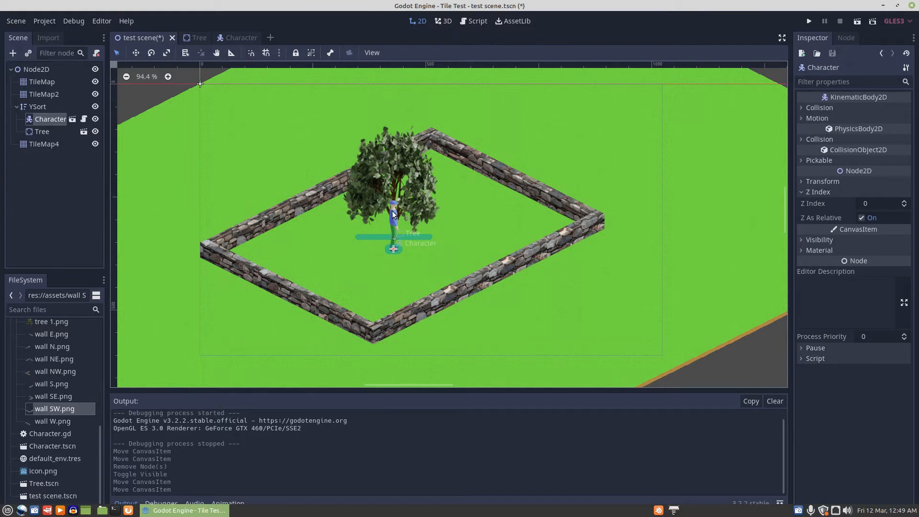
left_click(41, 131)
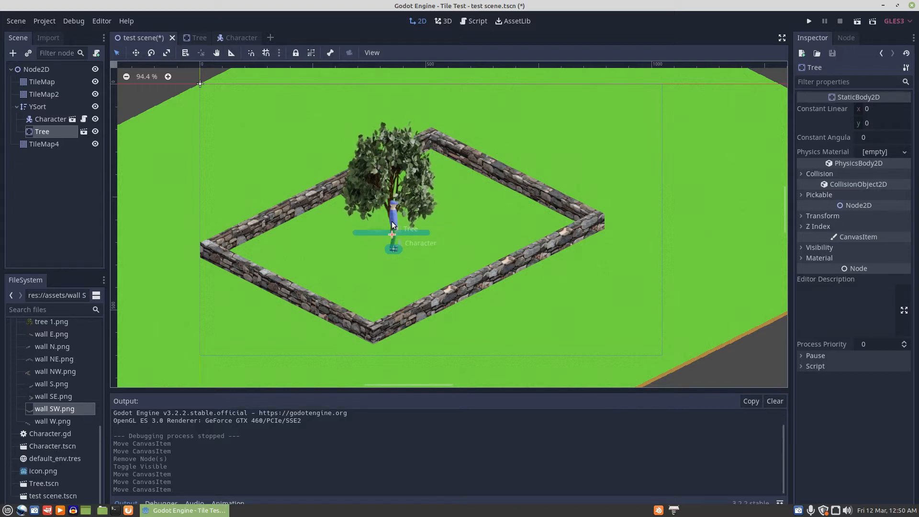
left_click(49, 119)
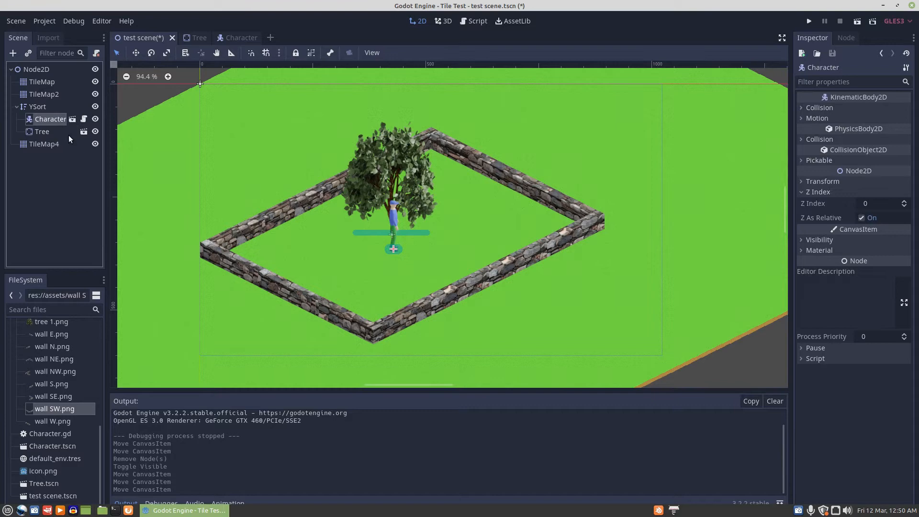
mouse_move(393, 243)
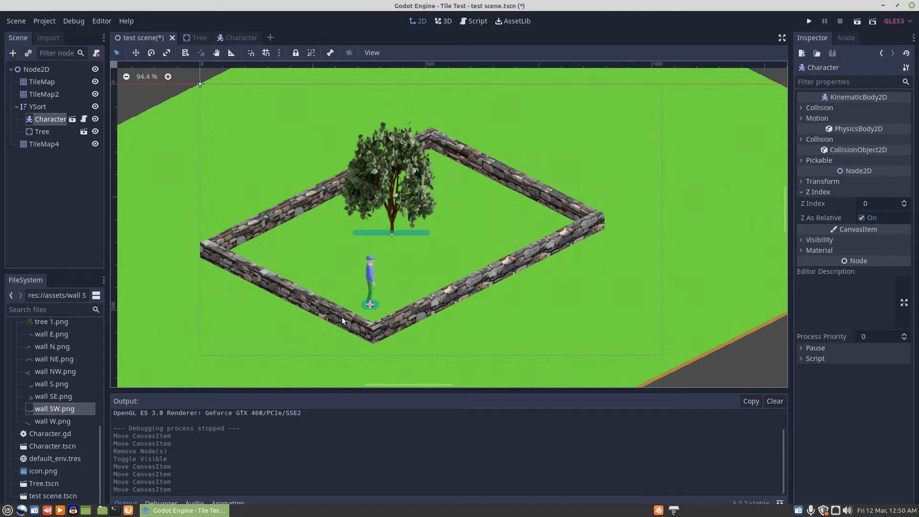
mouse_move(351, 307)
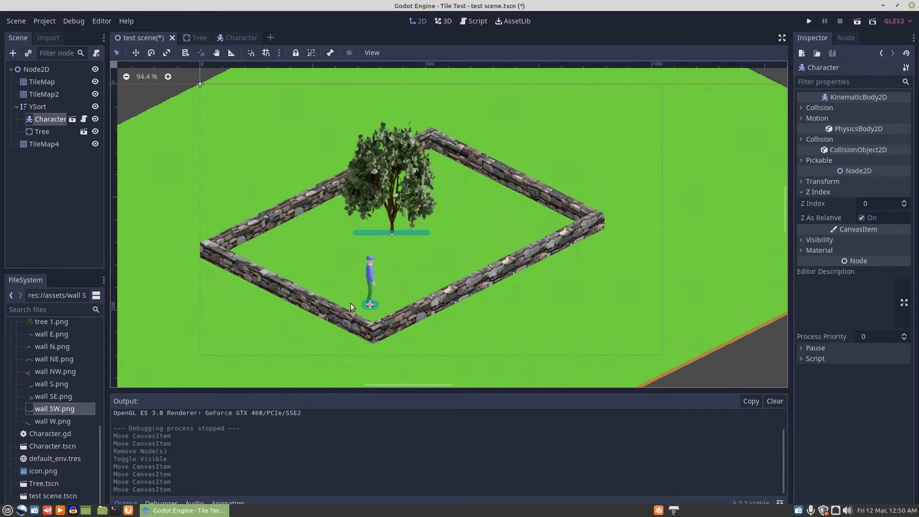
mouse_move(357, 317)
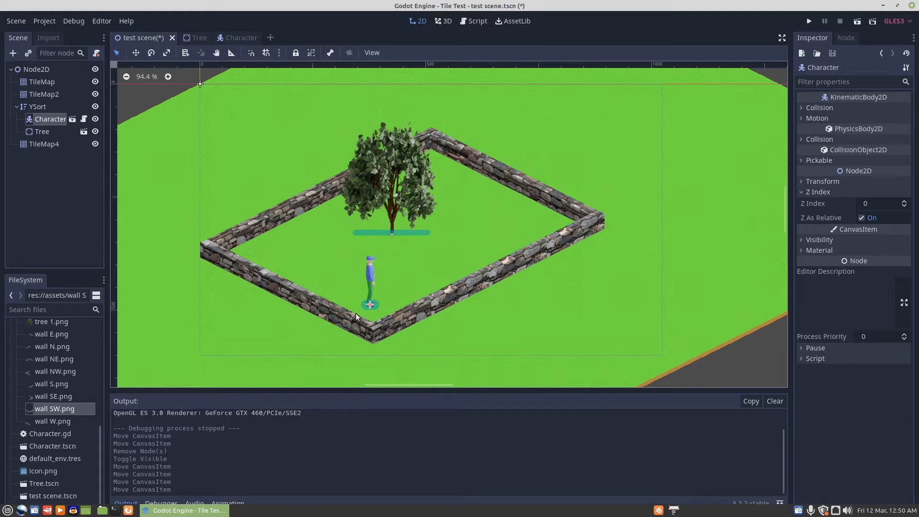
mouse_move(300, 293)
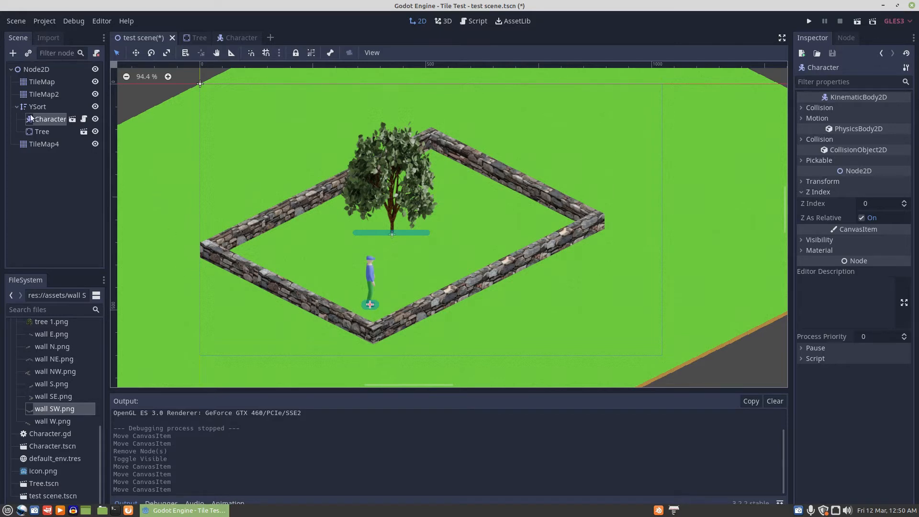
Erase two front wall tiles on TileMap4 and move Character beside the short wall
left_click(44, 144)
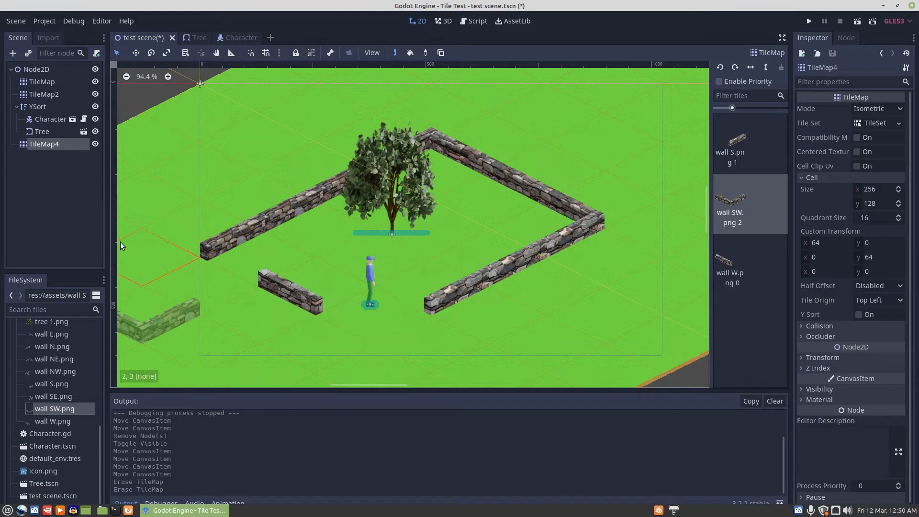
left_click(50, 119)
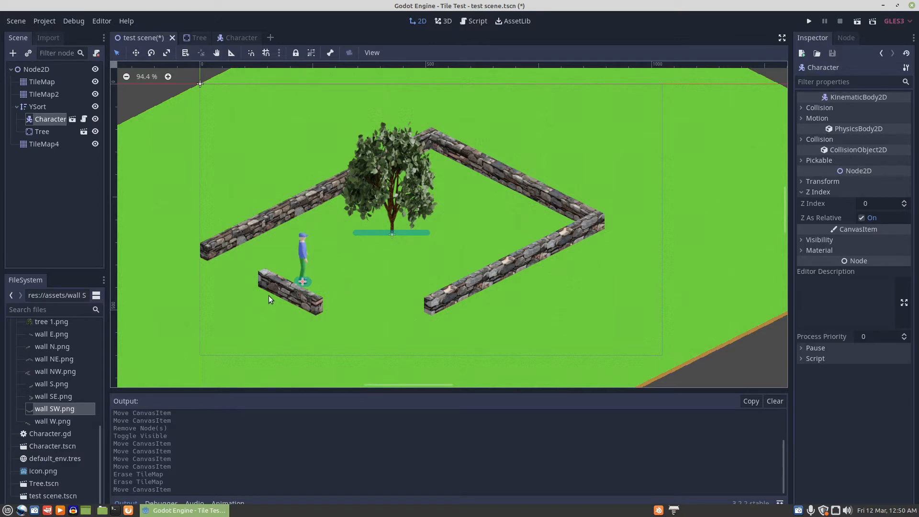
mouse_move(333, 293)
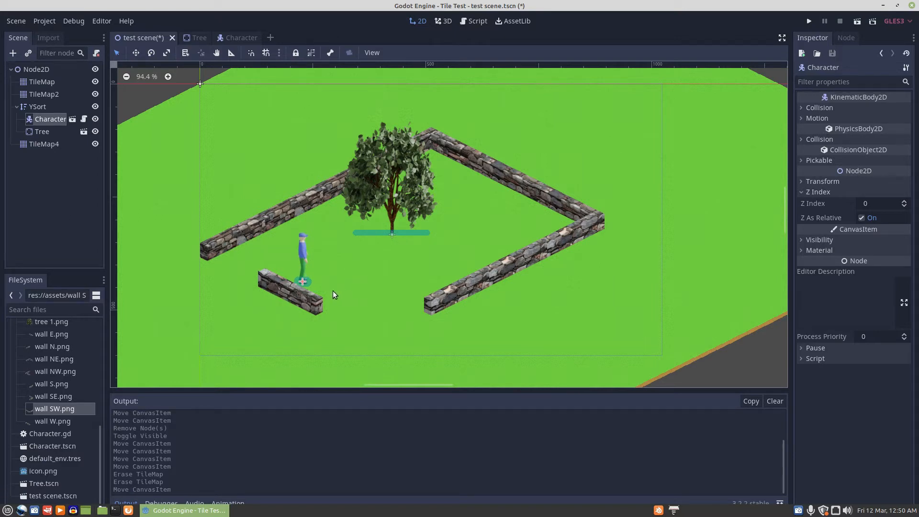
mouse_move(250, 289)
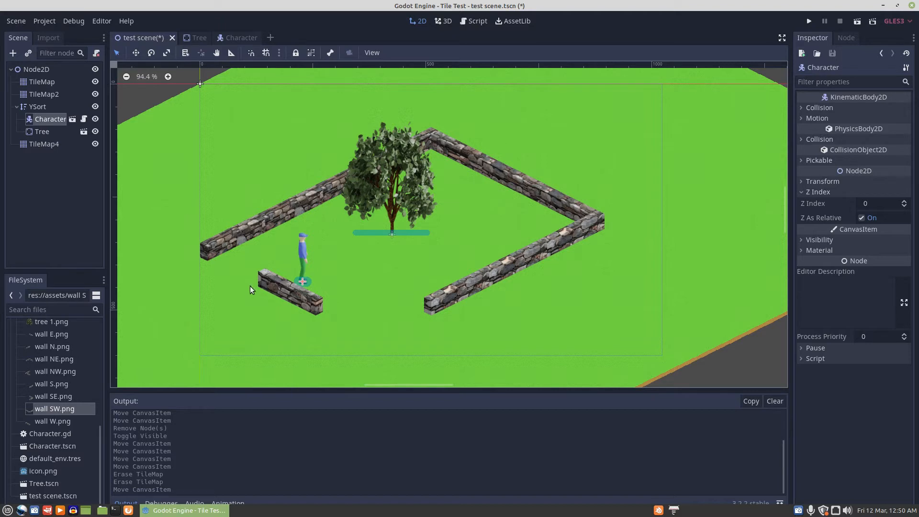
mouse_move(300, 253)
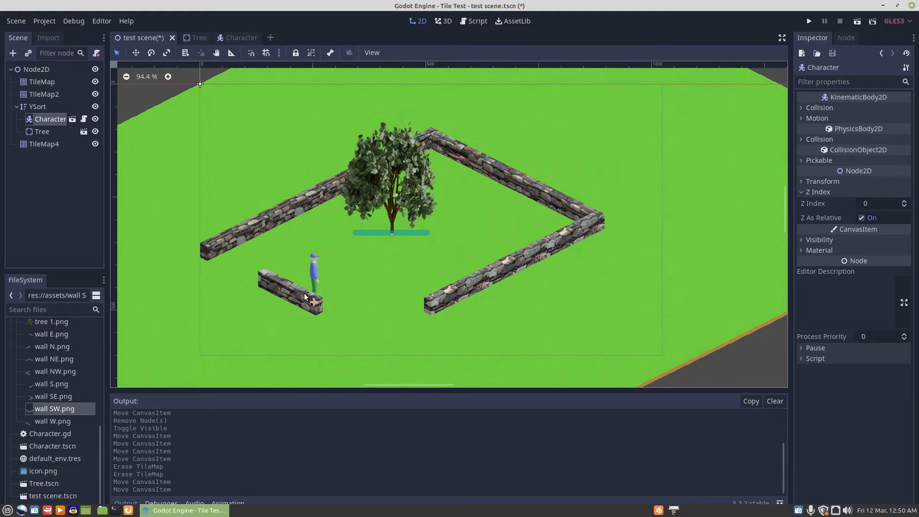
mouse_move(287, 288)
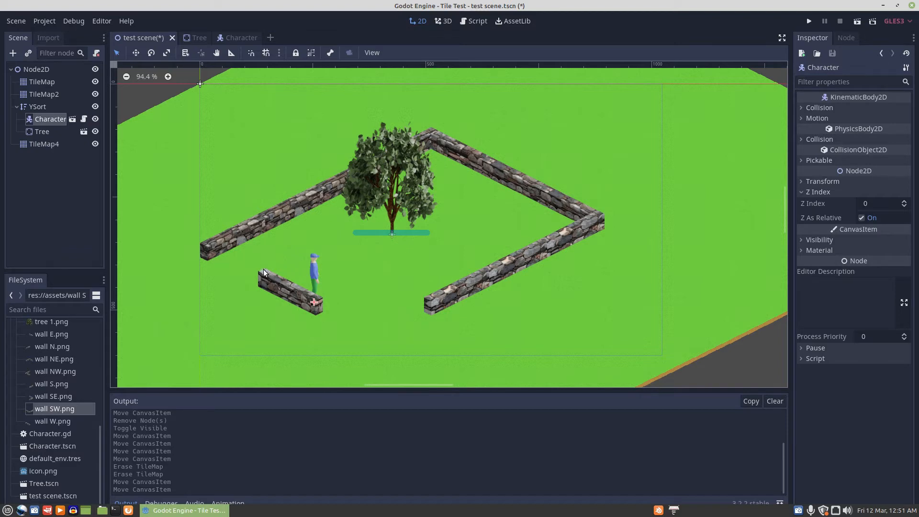
mouse_move(315, 271)
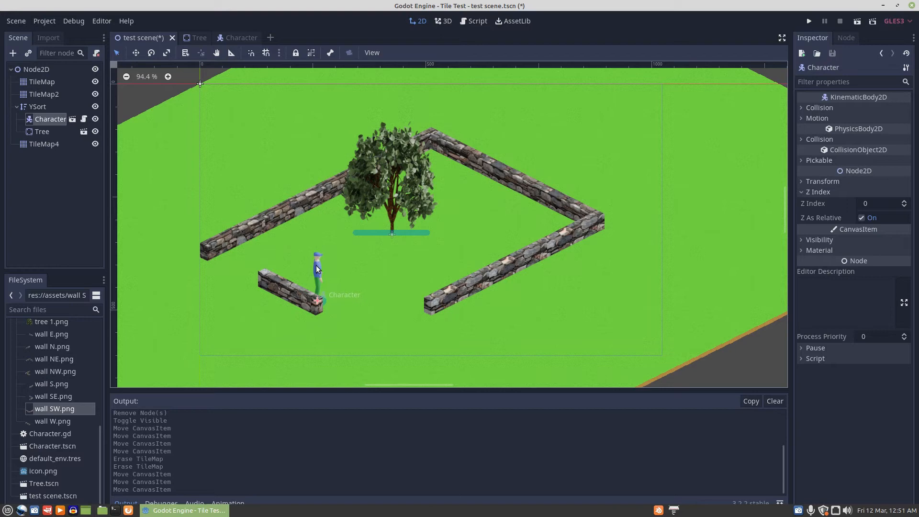
mouse_move(319, 272)
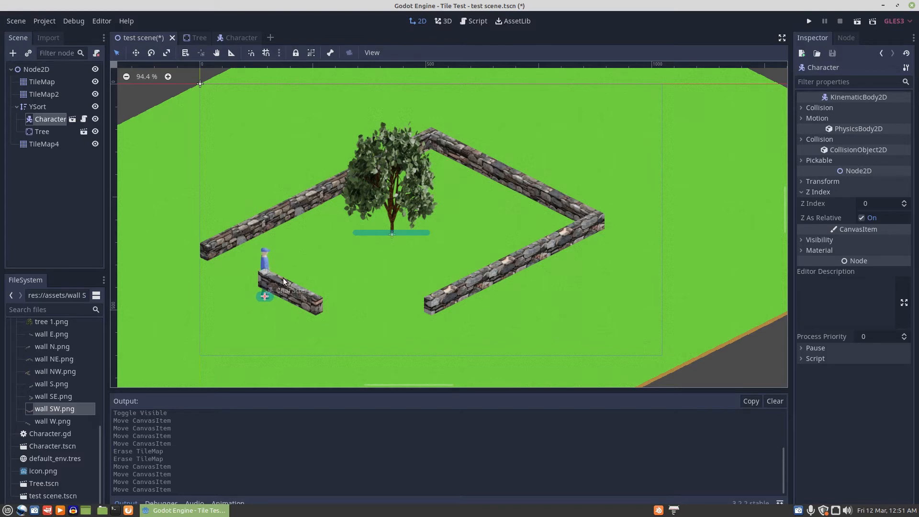
mouse_move(293, 282)
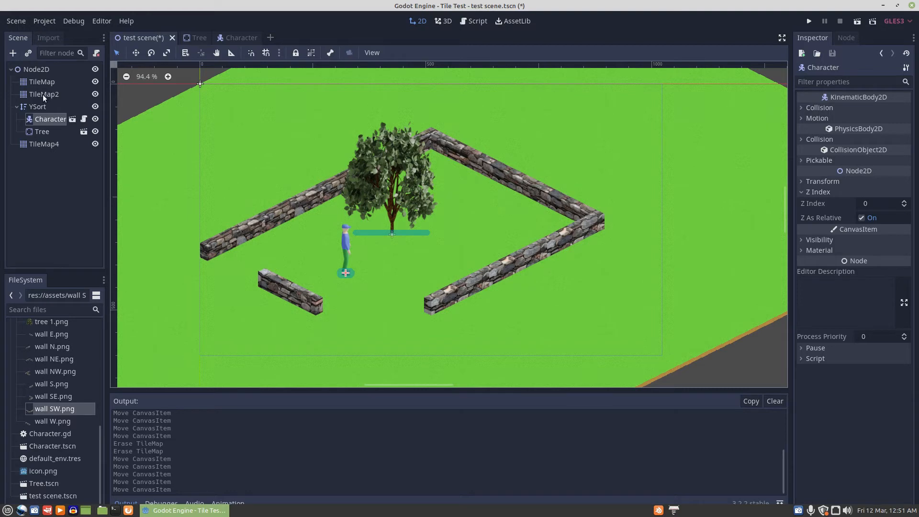
mouse_move(114, 186)
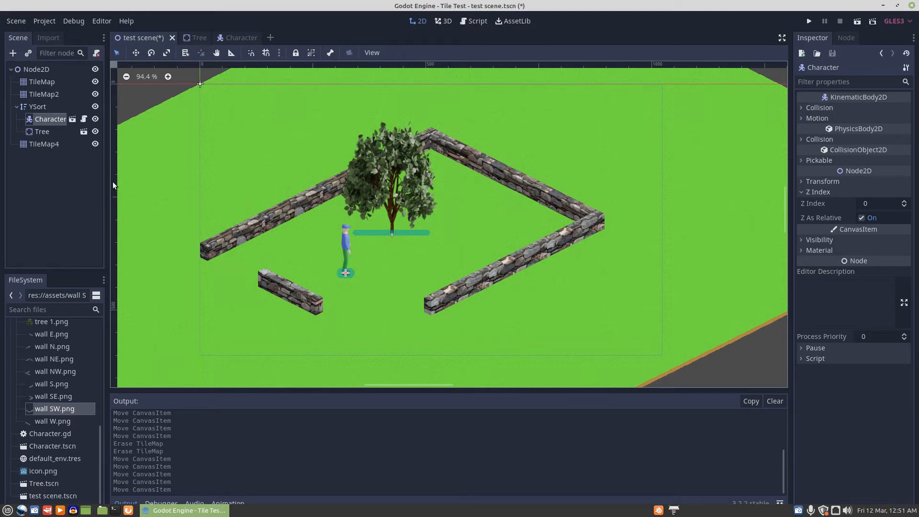
mouse_move(229, 198)
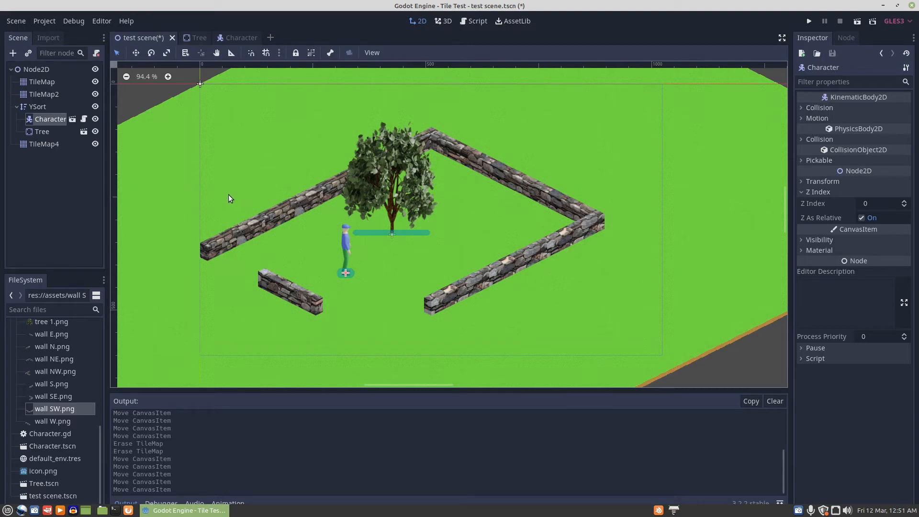
mouse_move(240, 177)
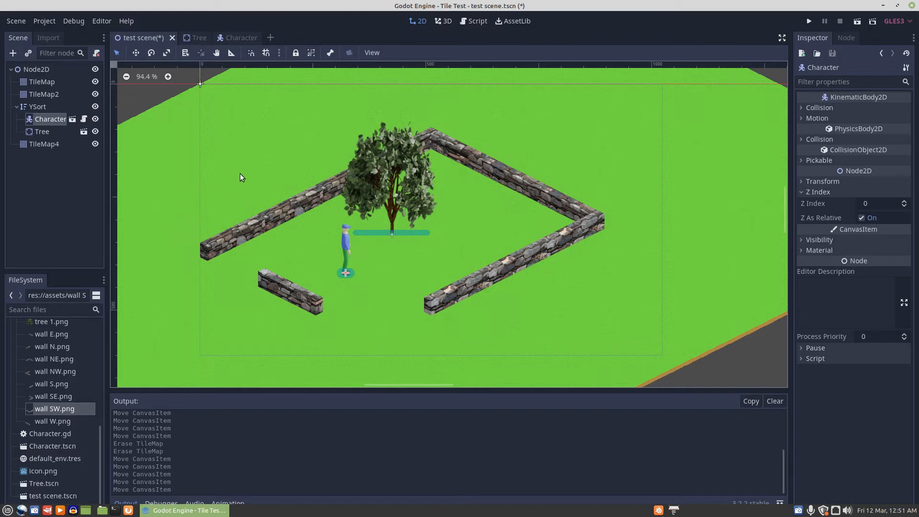
mouse_move(50, 138)
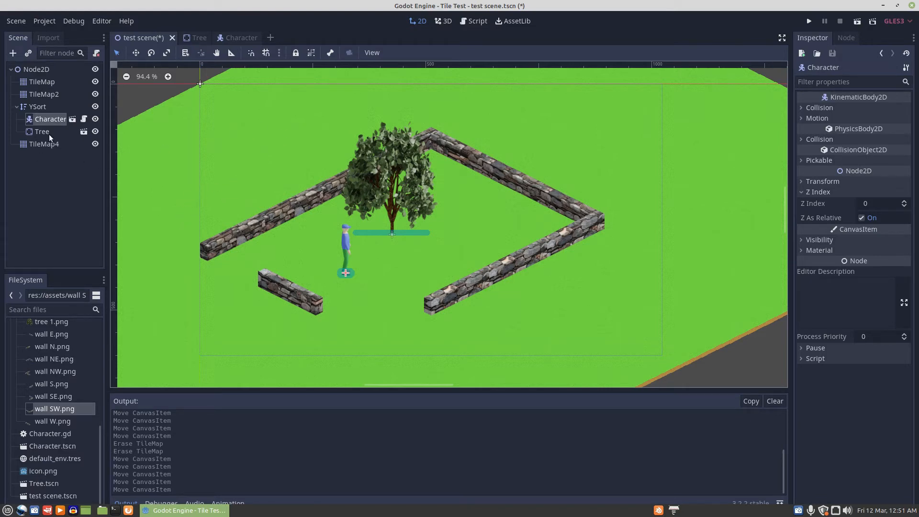
mouse_move(38, 106)
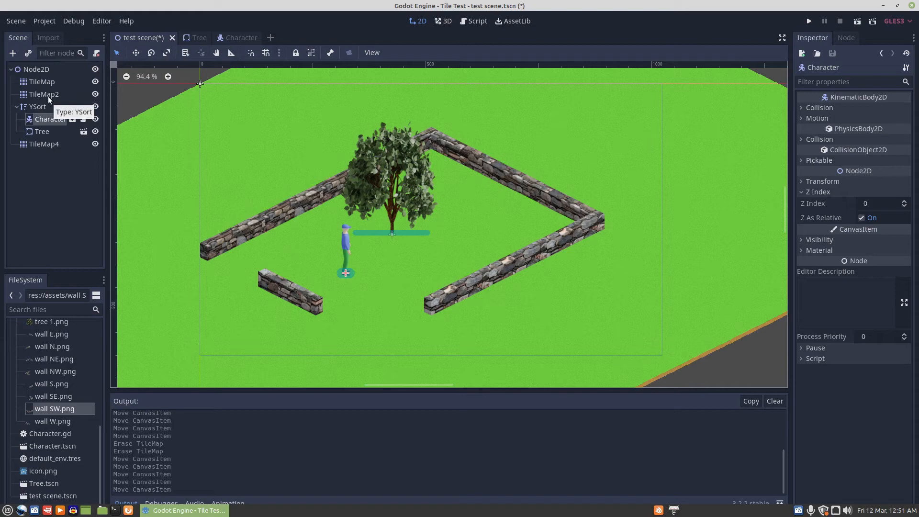
mouse_move(44, 144)
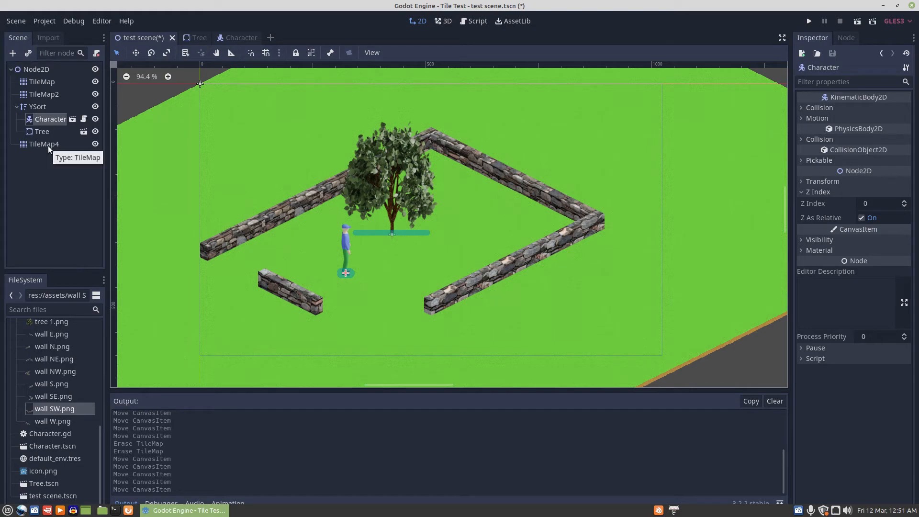
mouse_move(233, 219)
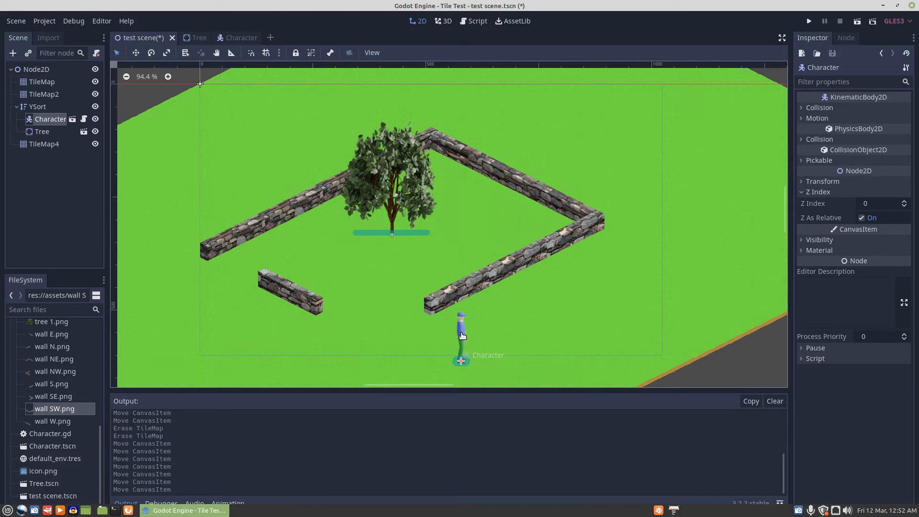
mouse_move(588, 223)
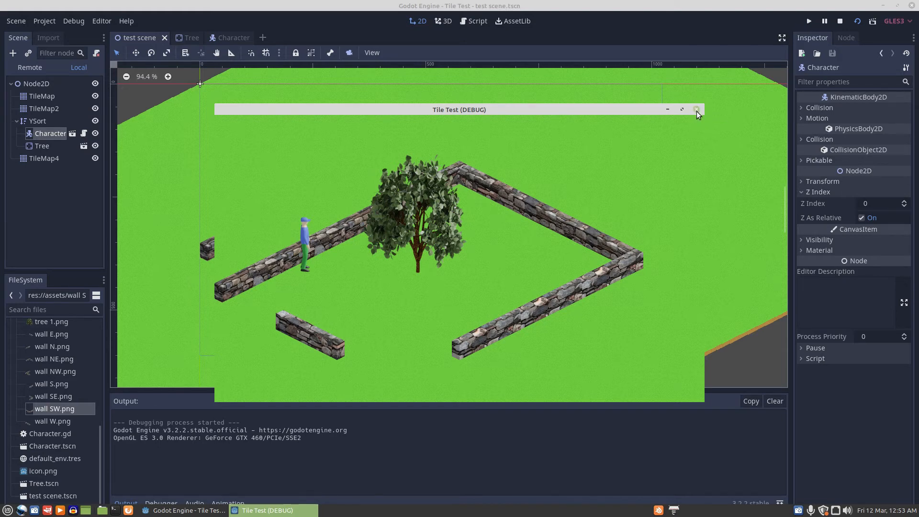
mouse_move(696, 110)
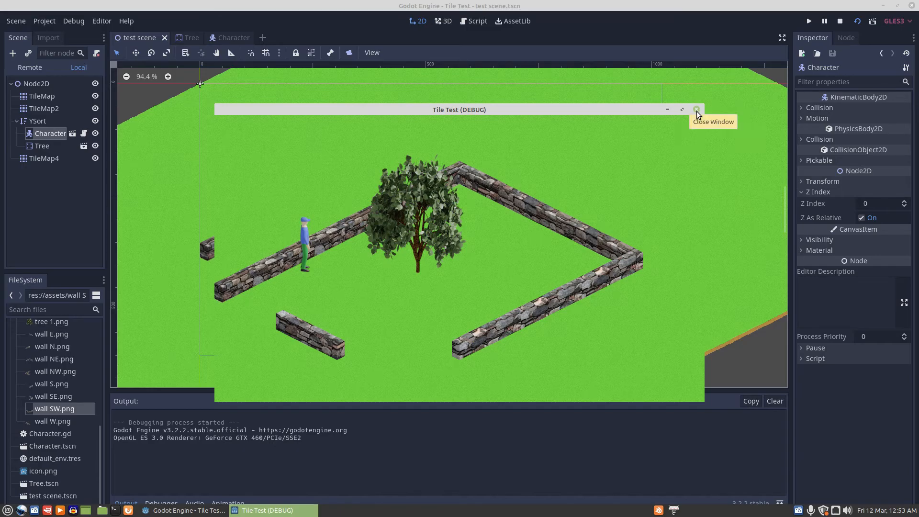
mouse_move(308, 338)
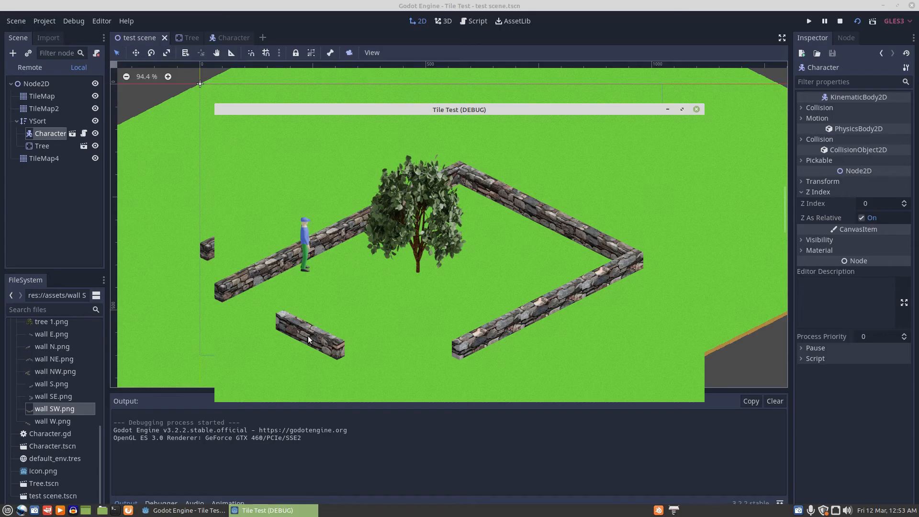
mouse_move(315, 330)
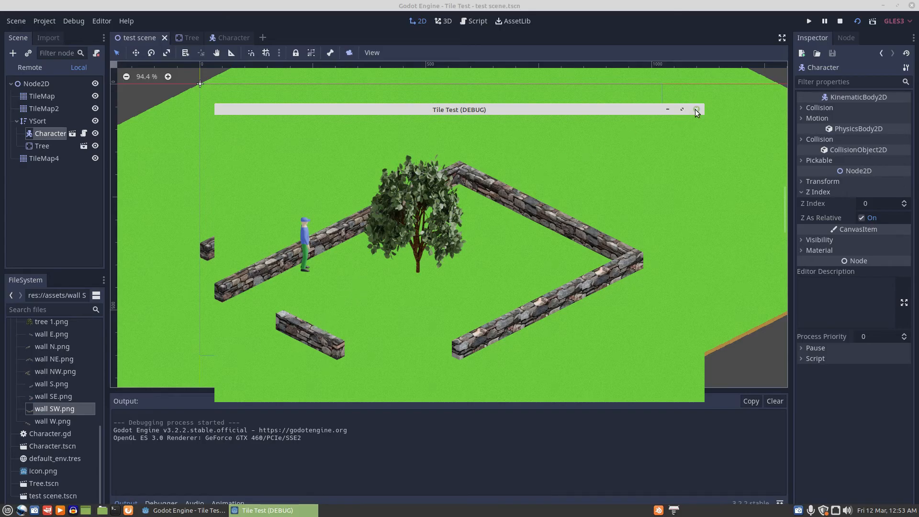
mouse_move(697, 110)
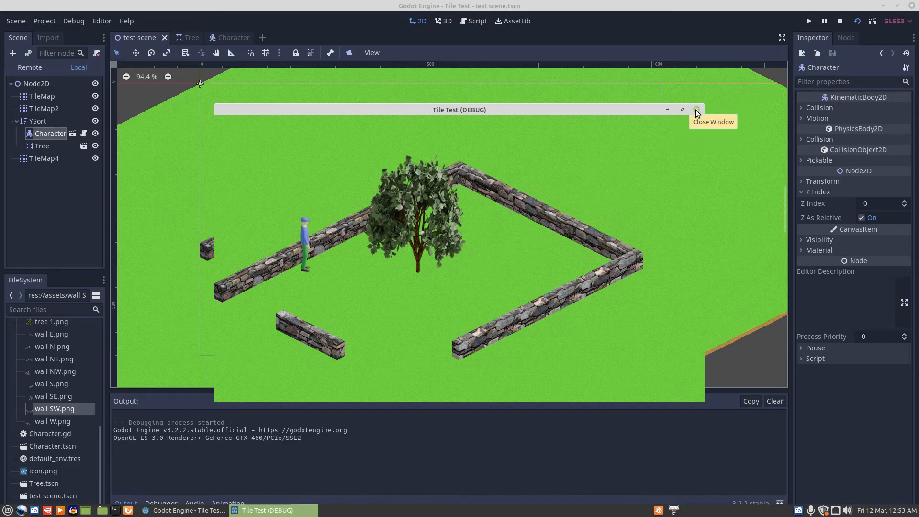
Close the Tile Test (DEBUG) game window after inspecting the scene
left_click(697, 109)
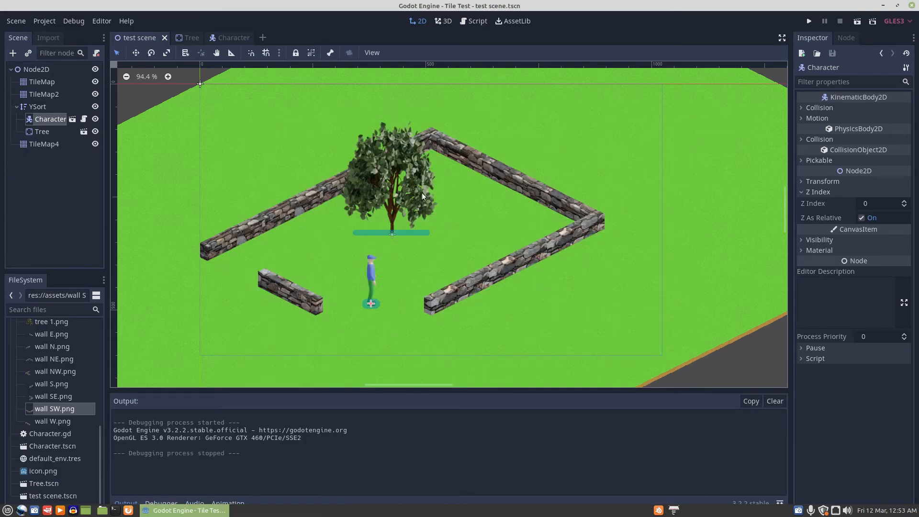
Select TileMap4 and open its TileSet resource from the Inspector
left_click(44, 143)
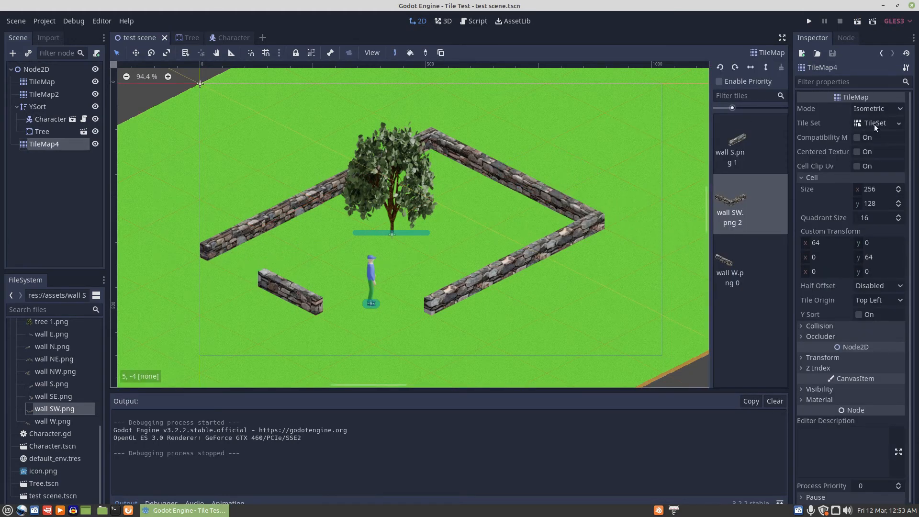
left_click(874, 122)
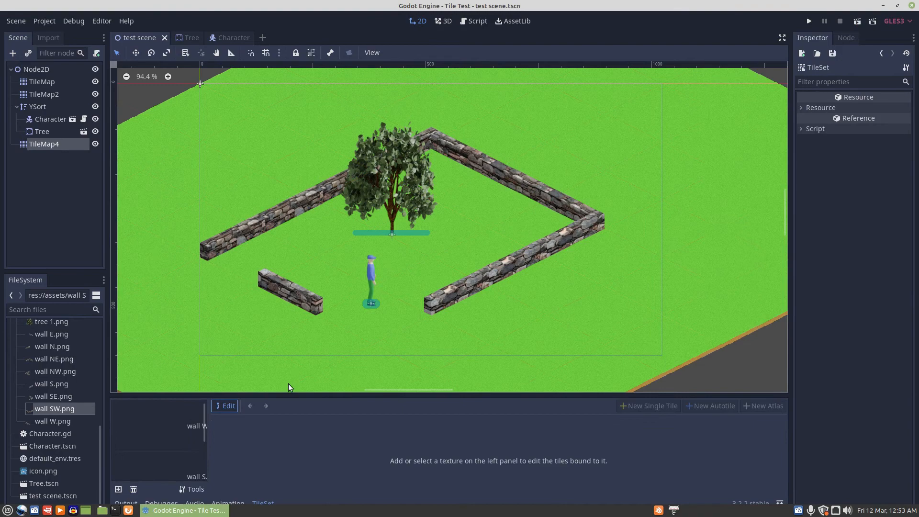
mouse_move(439, 394)
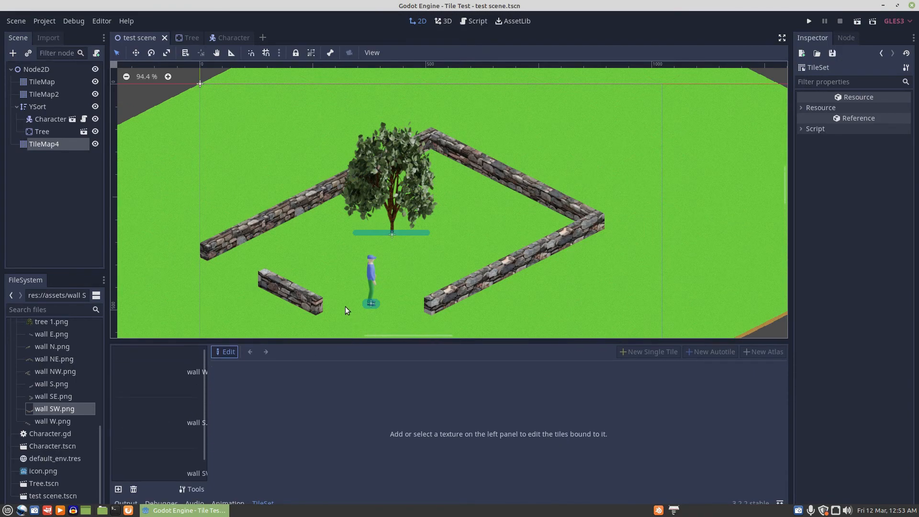
mouse_move(374, 304)
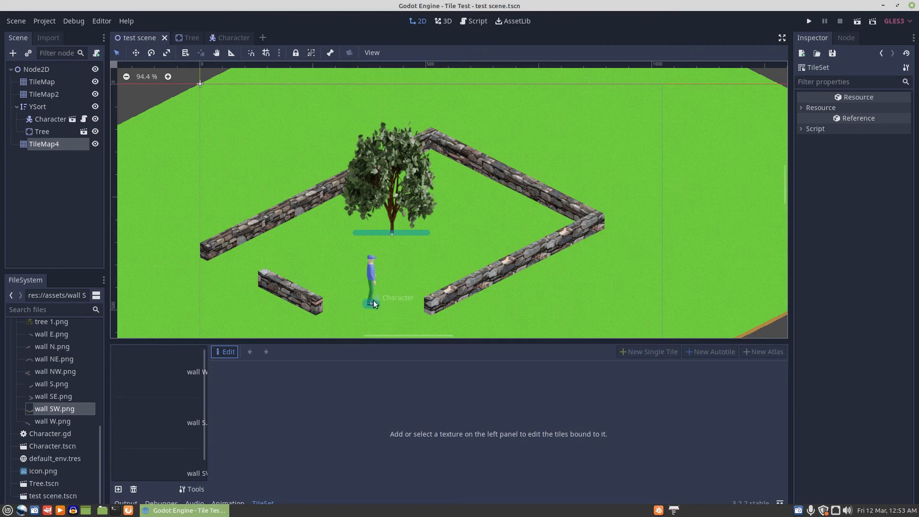
mouse_move(367, 297)
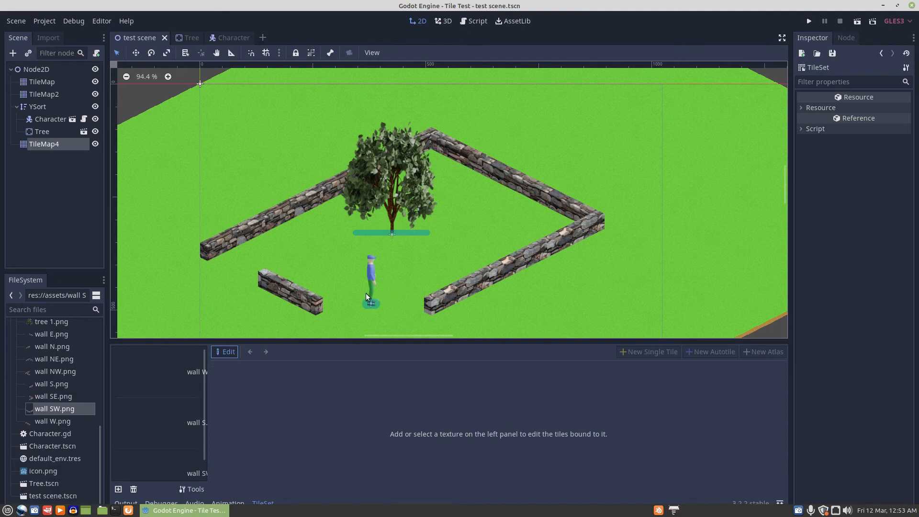
mouse_move(369, 233)
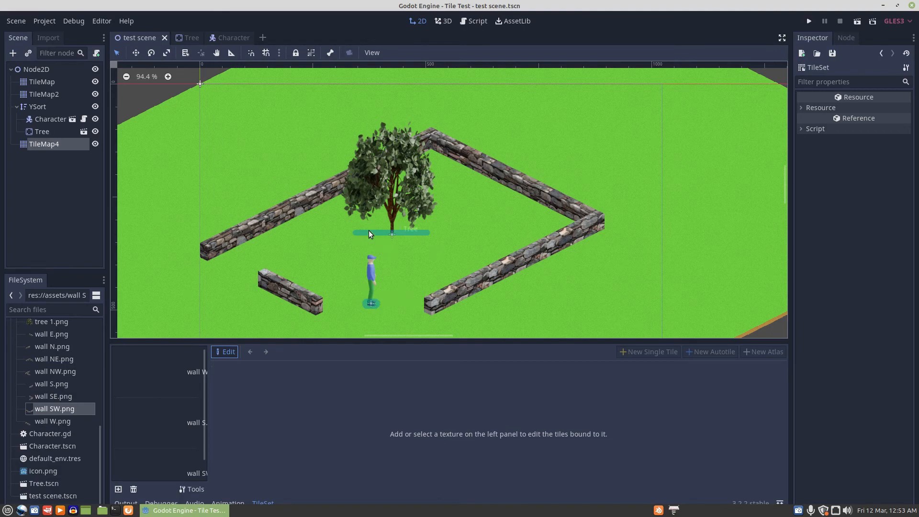
mouse_move(354, 239)
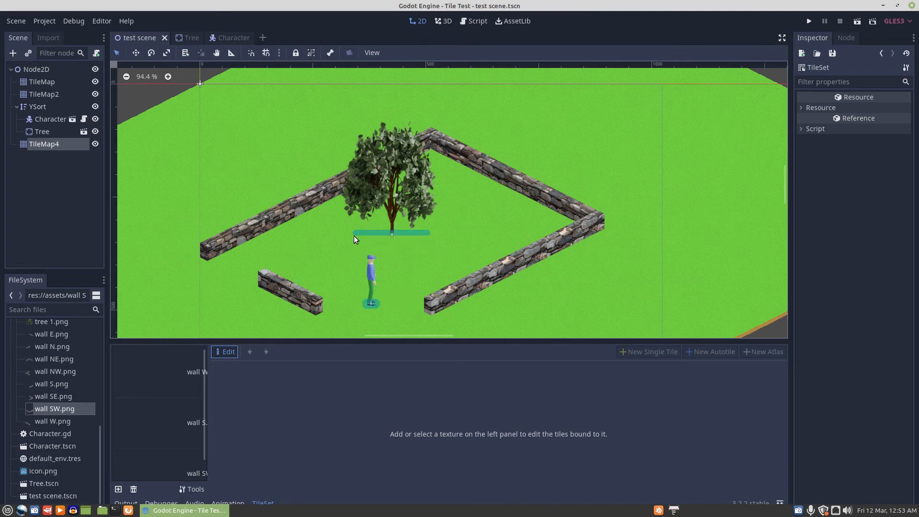
mouse_move(281, 293)
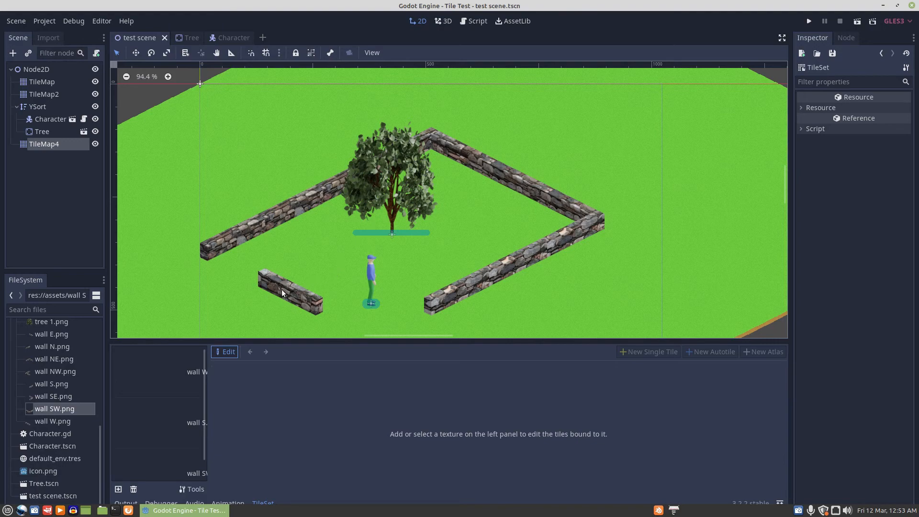
mouse_move(406, 130)
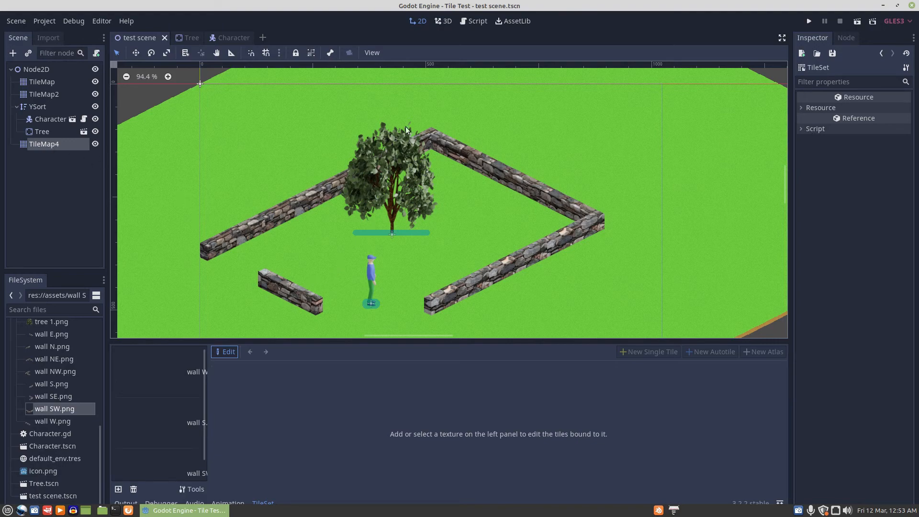
View the wall tile's collision polygon zoomed in and expand Snap Options
left_click(44, 143)
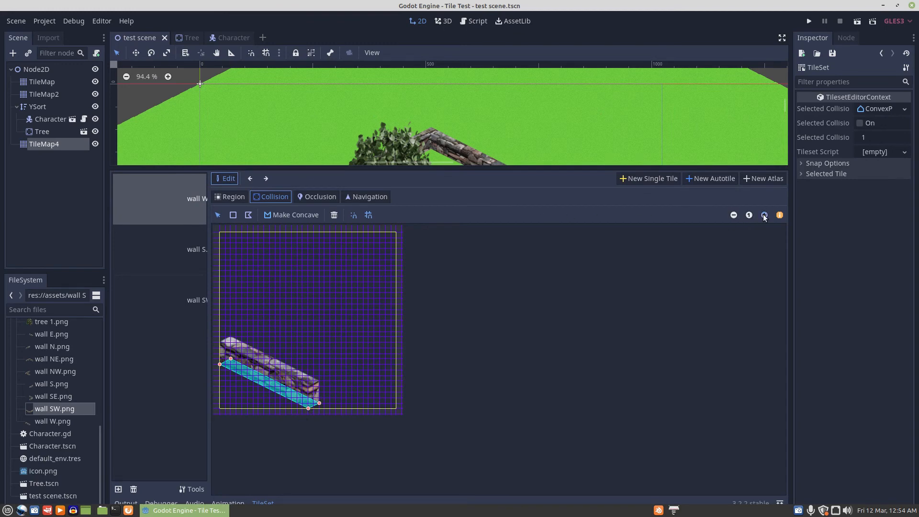
left_click(764, 214)
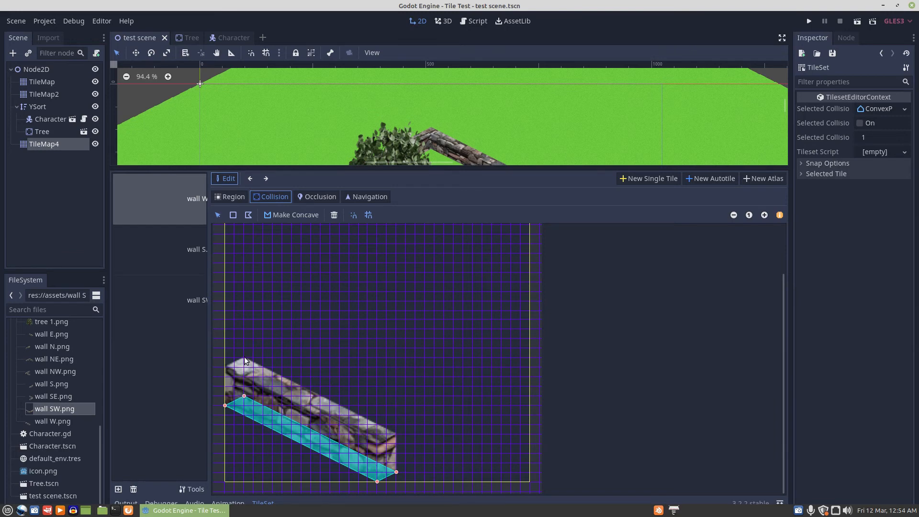
mouse_move(381, 444)
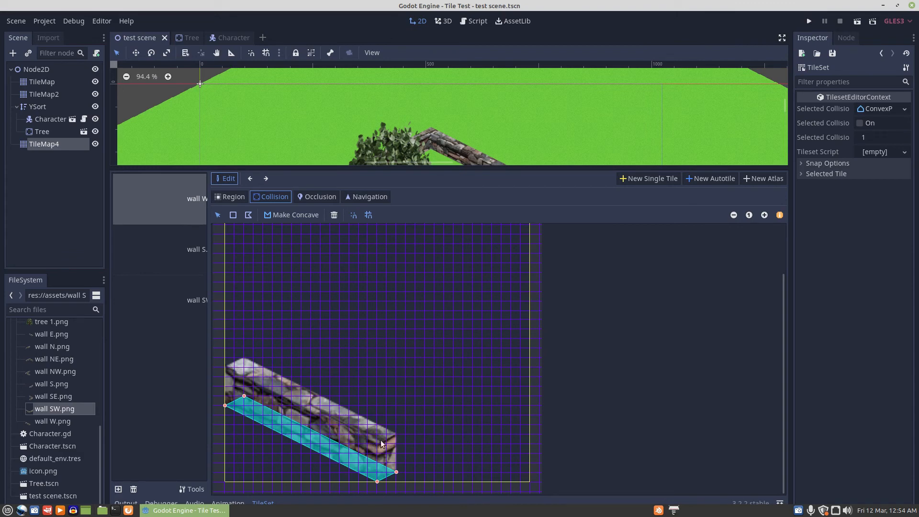
mouse_move(233, 403)
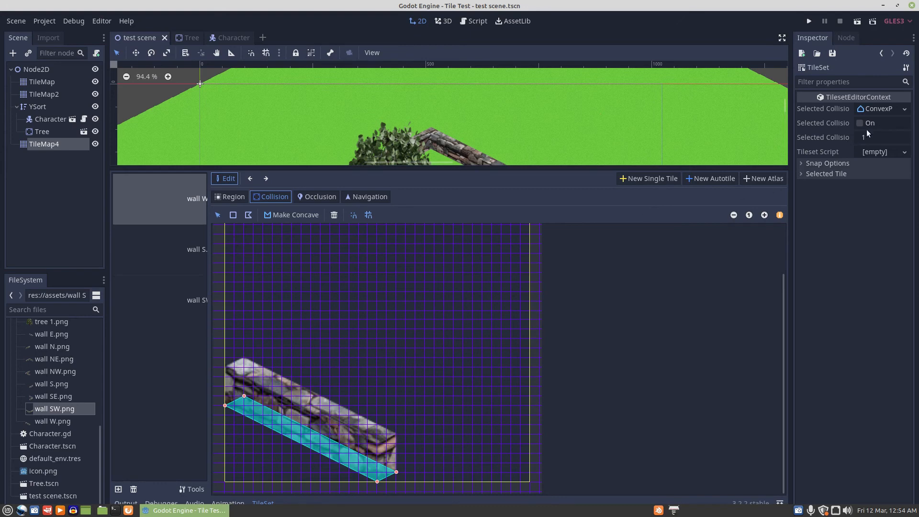
left_click(827, 162)
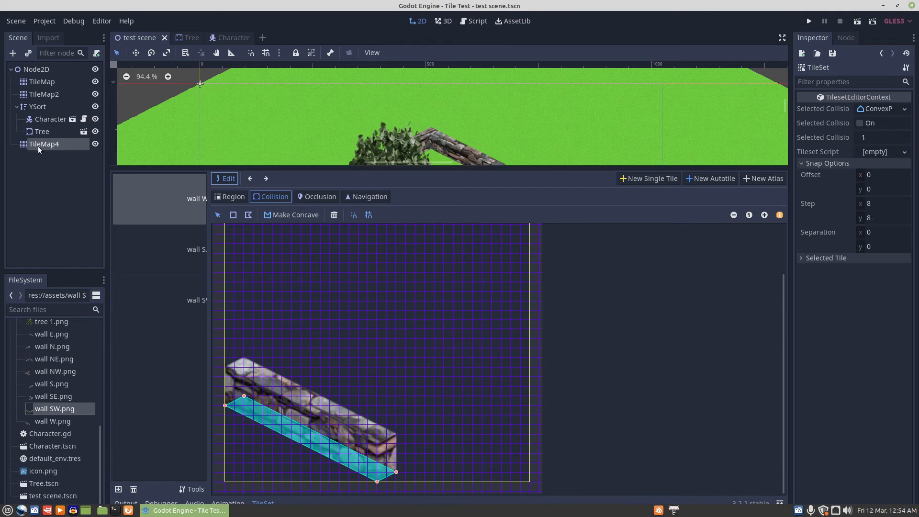
mouse_move(37, 109)
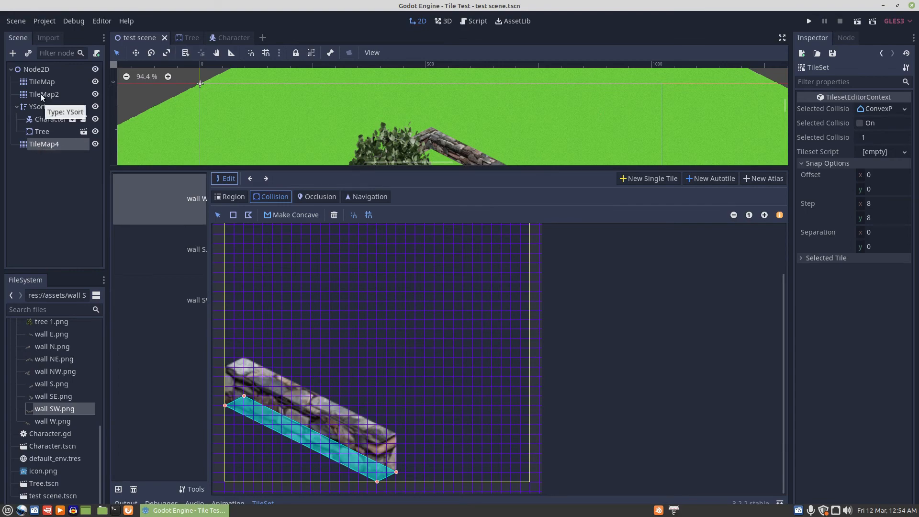
Select the TileMap2 node to show its isometric settings and wall palette
left_click(44, 94)
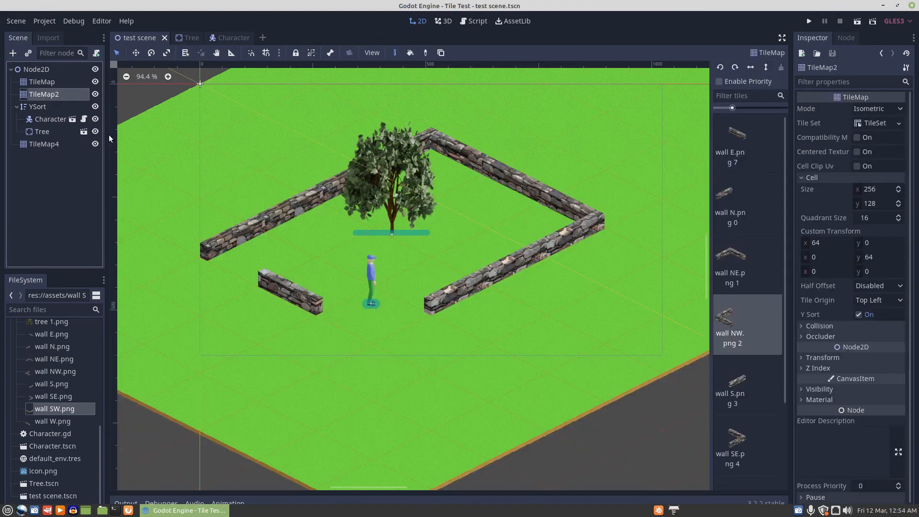
mouse_move(305, 258)
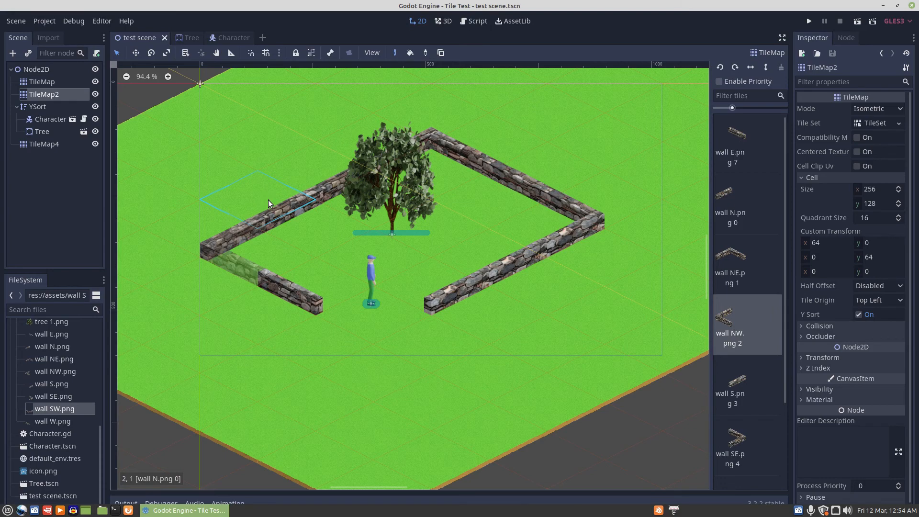
mouse_move(272, 206)
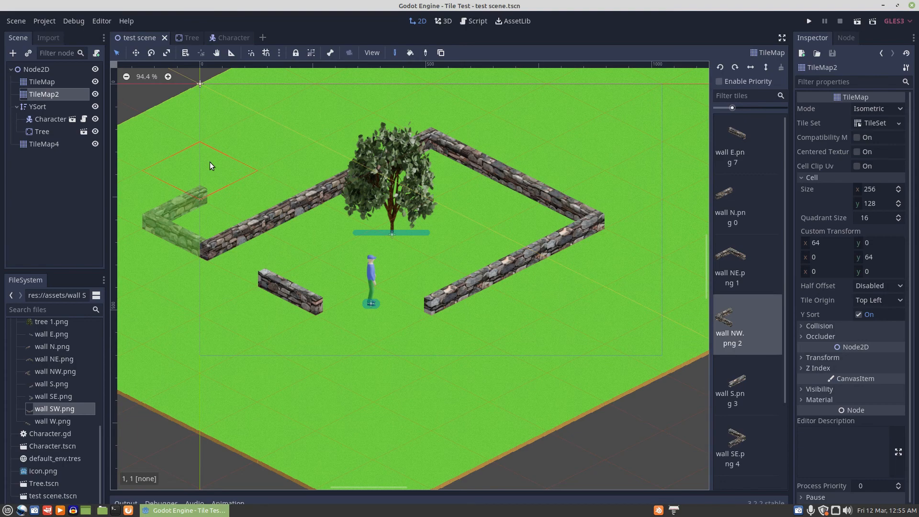
mouse_move(205, 170)
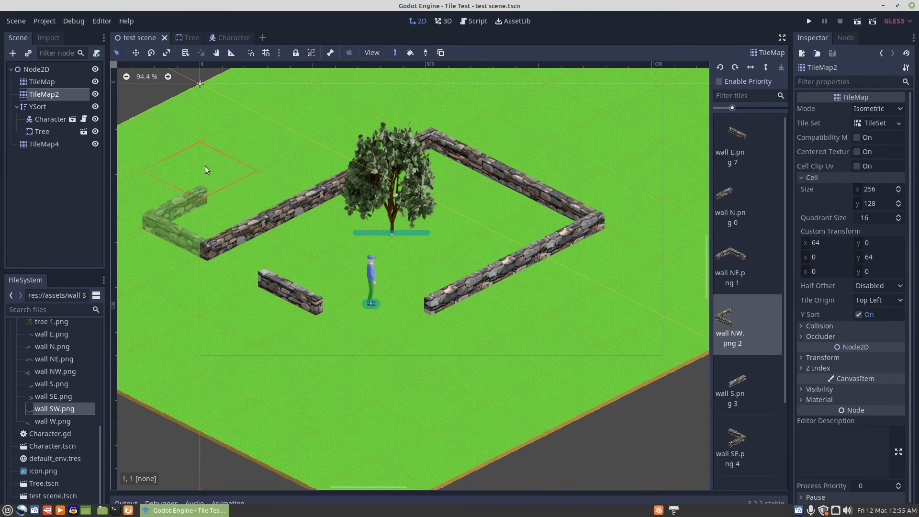
mouse_move(212, 220)
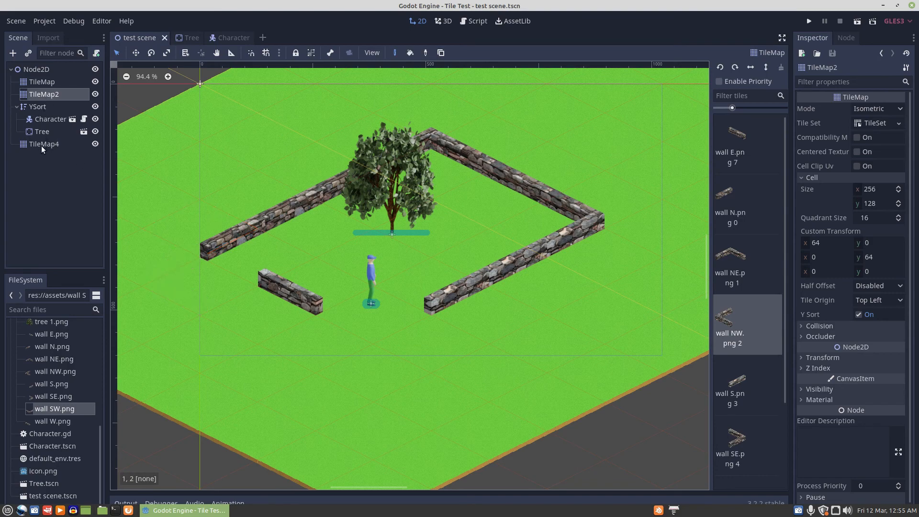
mouse_move(45, 143)
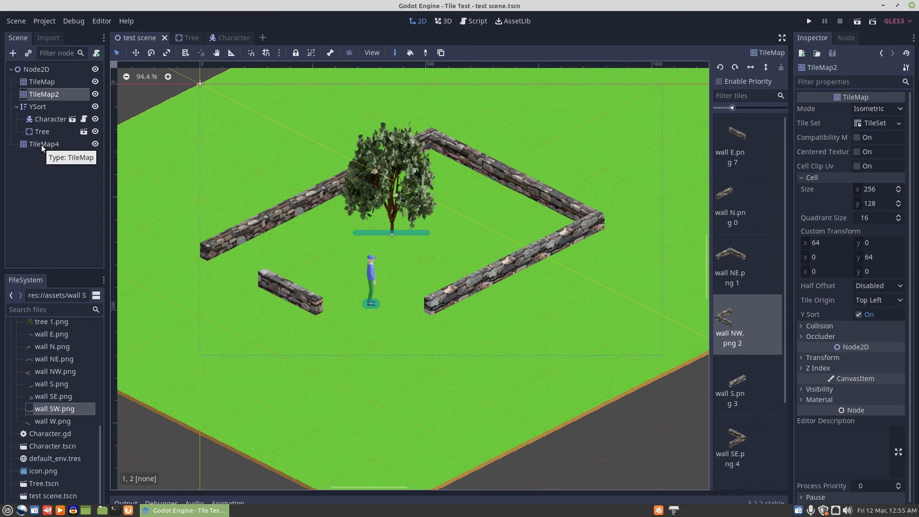
mouse_move(47, 144)
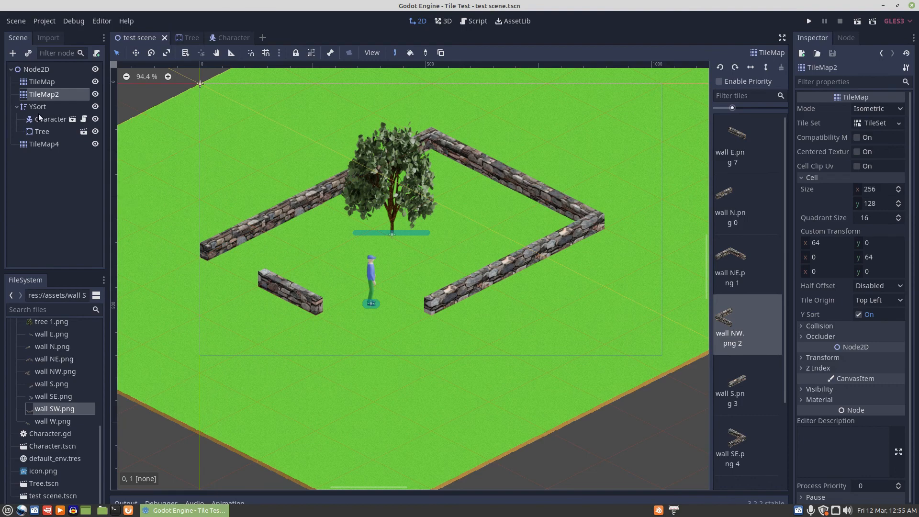
Select the Character KinematicBody2D node and drag it below the front-wall gap
left_click(50, 119)
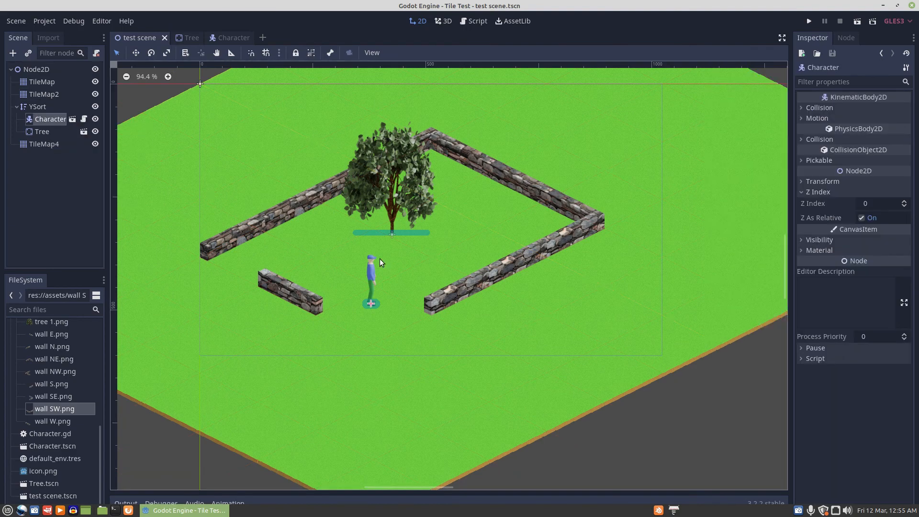
mouse_move(371, 274)
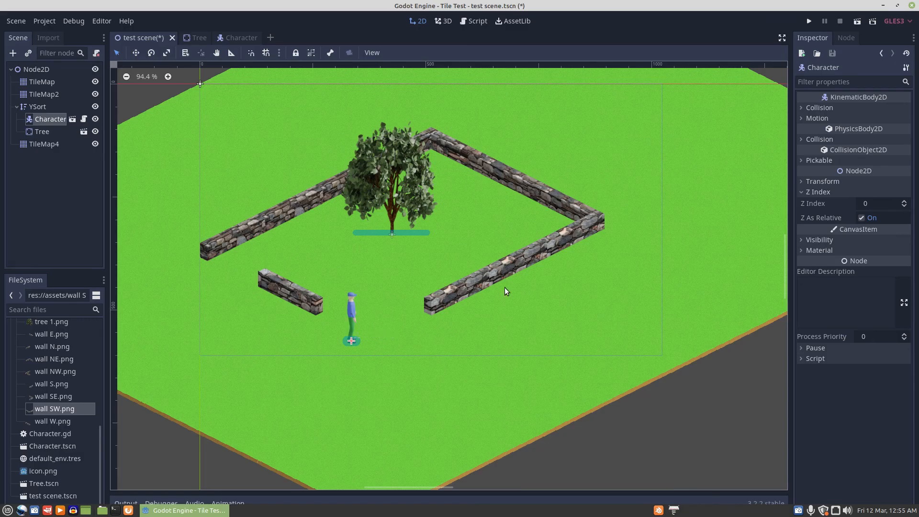
mouse_move(444, 288)
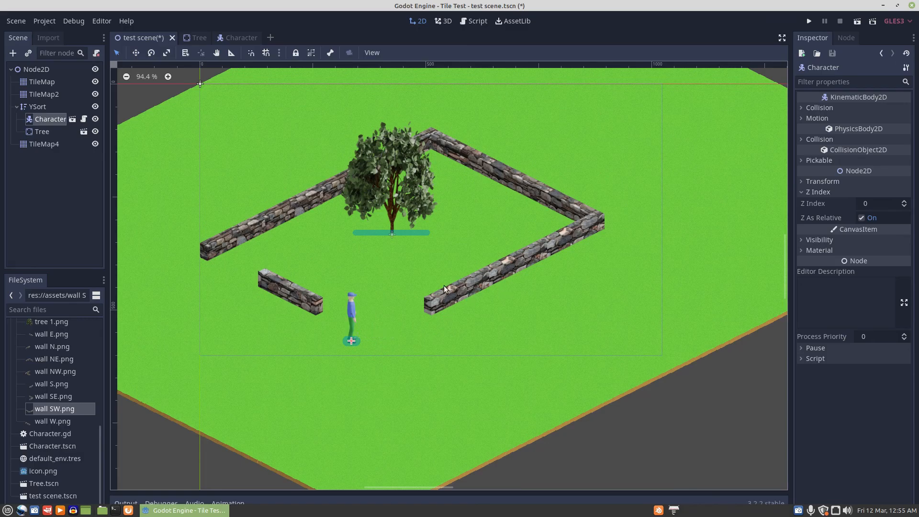
mouse_move(404, 290)
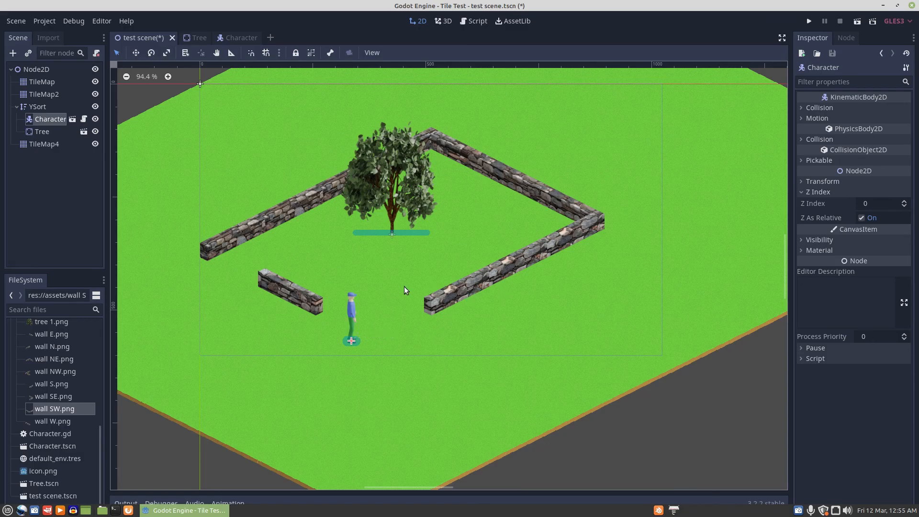
mouse_move(293, 294)
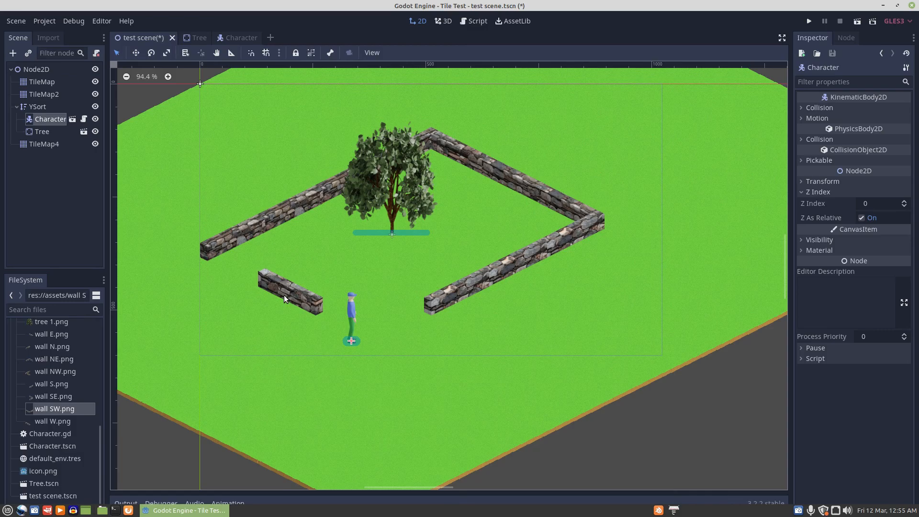
mouse_move(295, 285)
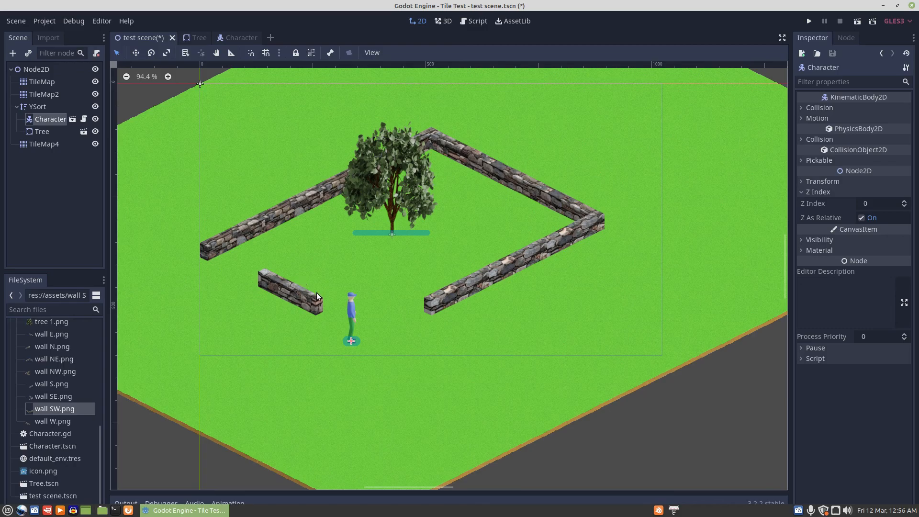
mouse_move(279, 288)
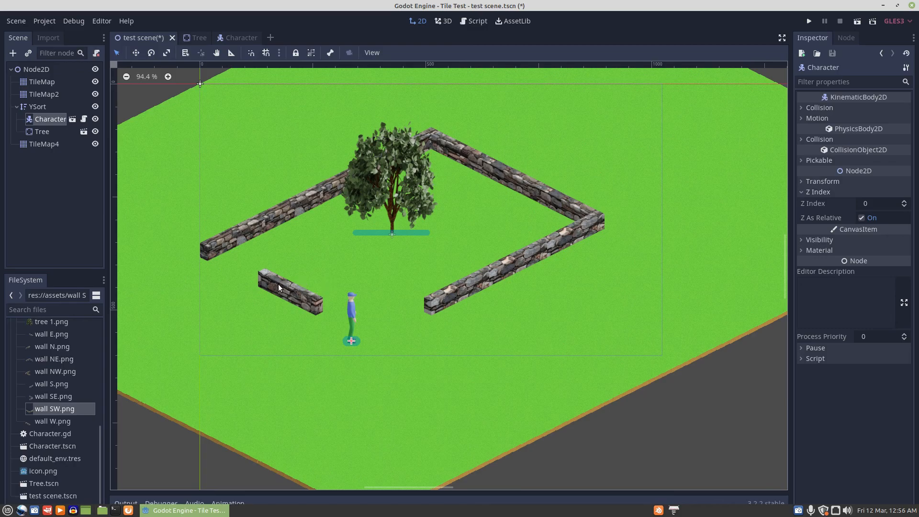
mouse_move(295, 290)
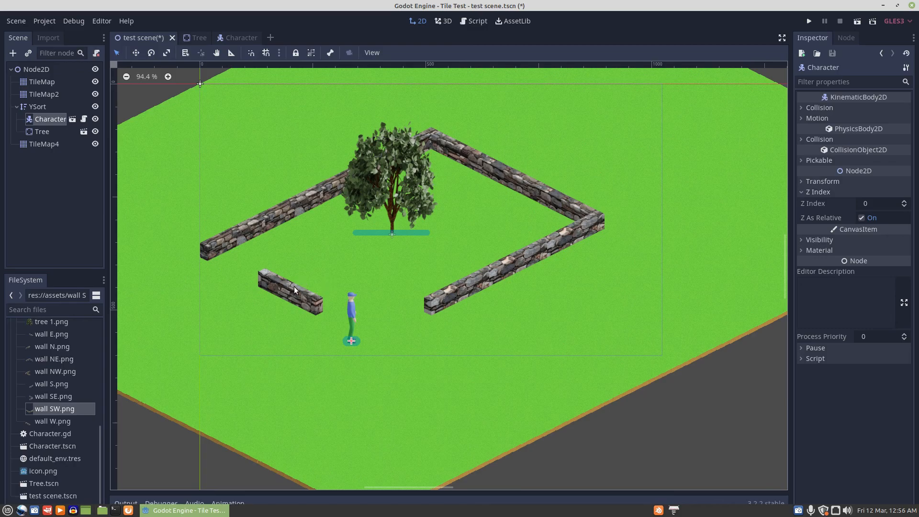
mouse_move(473, 331)
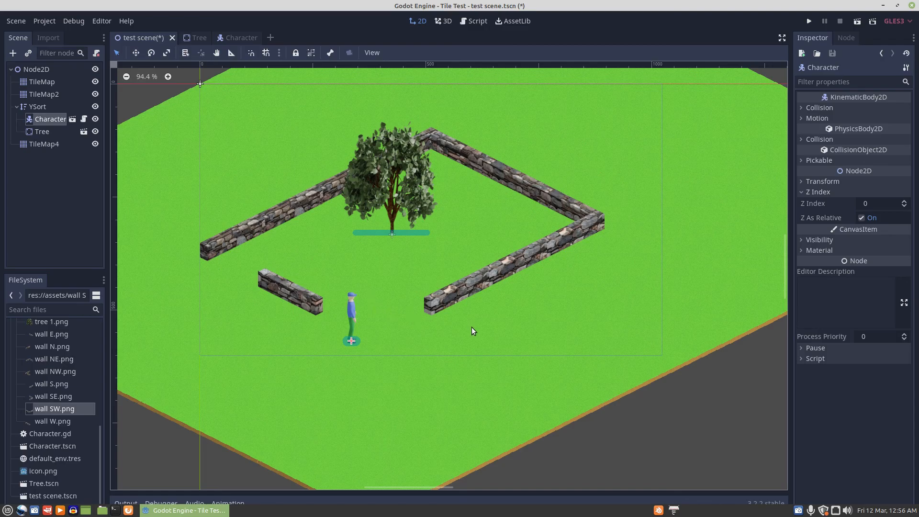
mouse_move(438, 309)
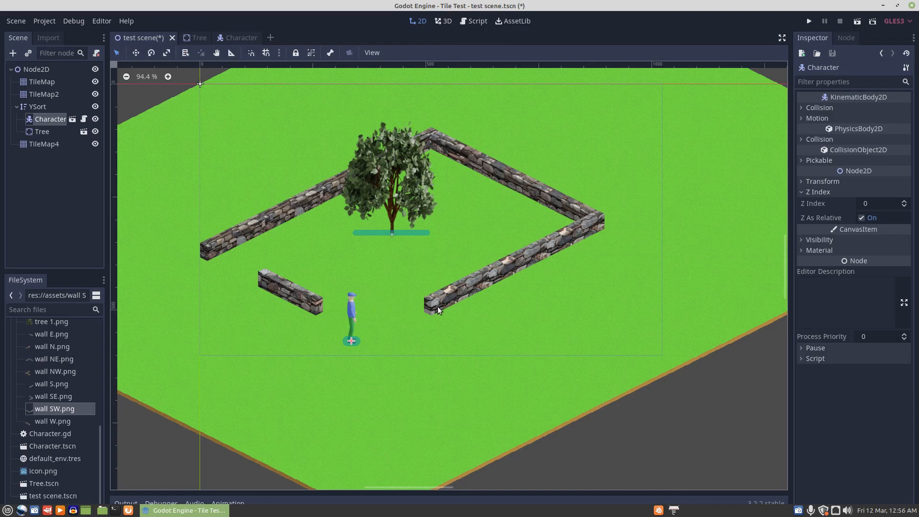
mouse_move(465, 265)
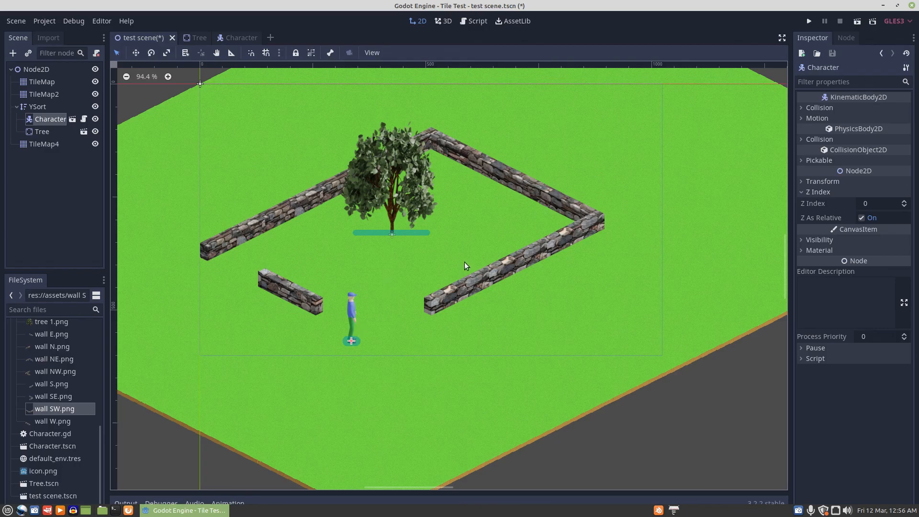
mouse_move(684, 379)
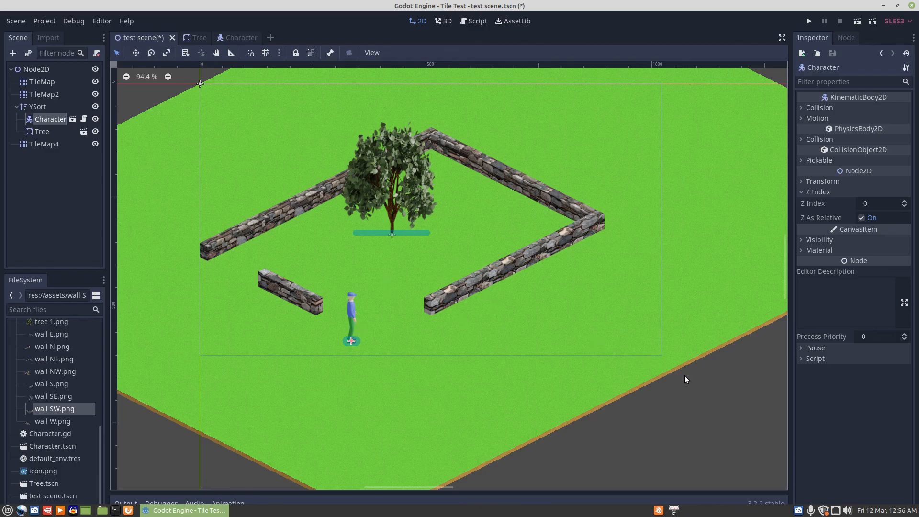
mouse_move(693, 381)
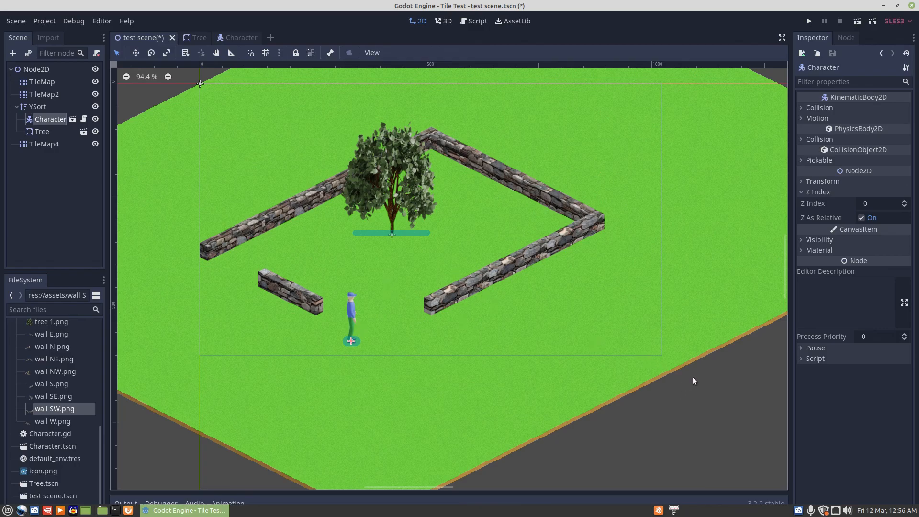
mouse_move(676, 396)
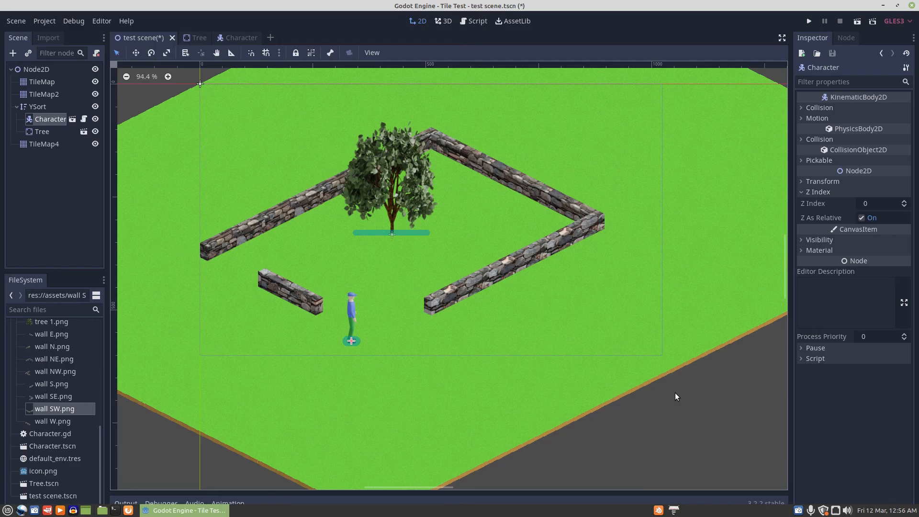
mouse_move(715, 410)
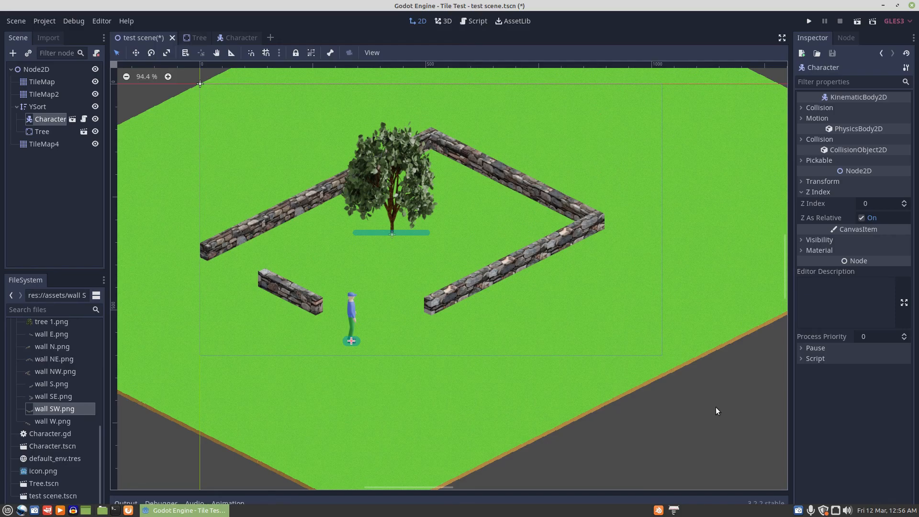
mouse_move(799, 510)
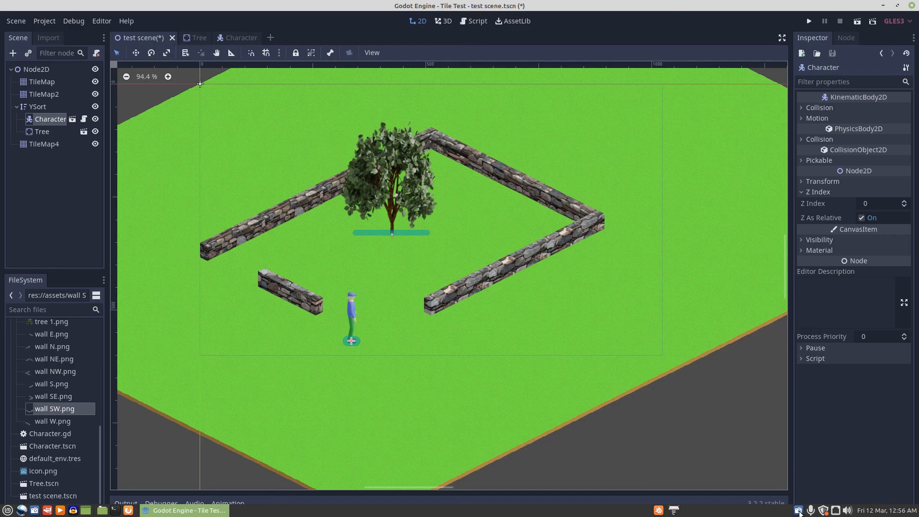